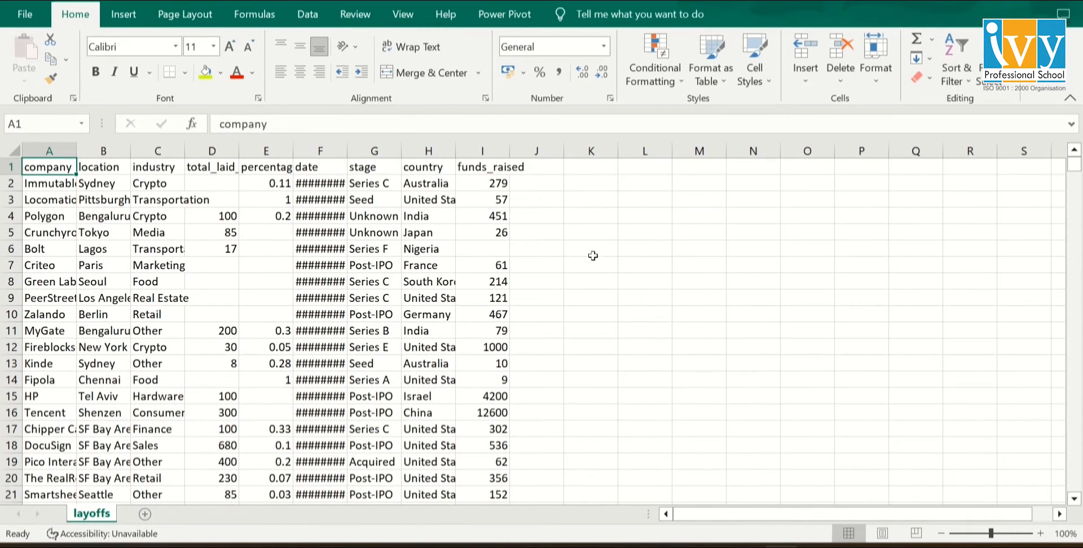
{"action": "mouse_move", "coordinate": [329, 228]}
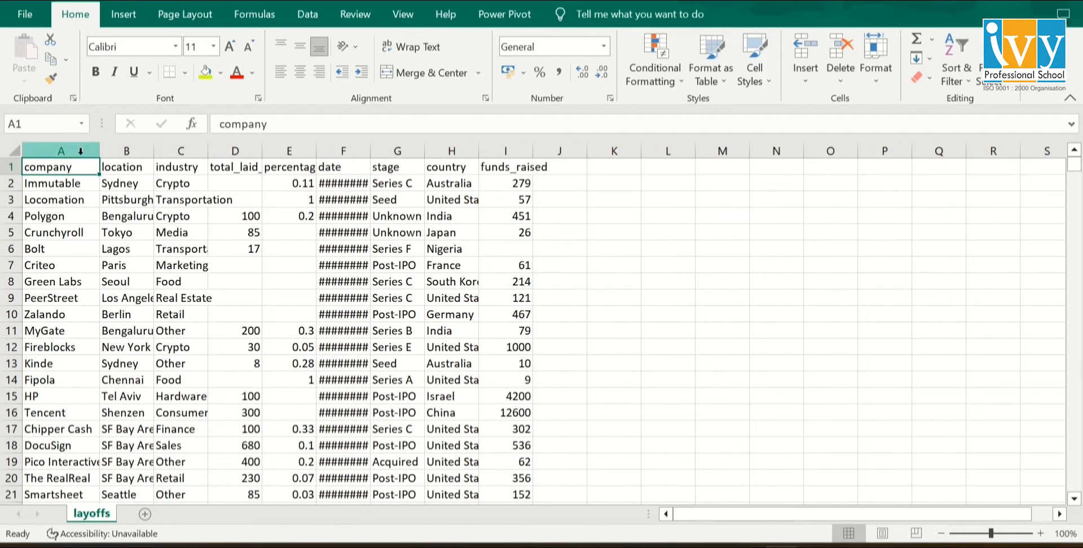
Widen the industry, layoff count, percentage and country columns so all entries show fully.
{"action": "left_click", "coordinate": [125, 150]}
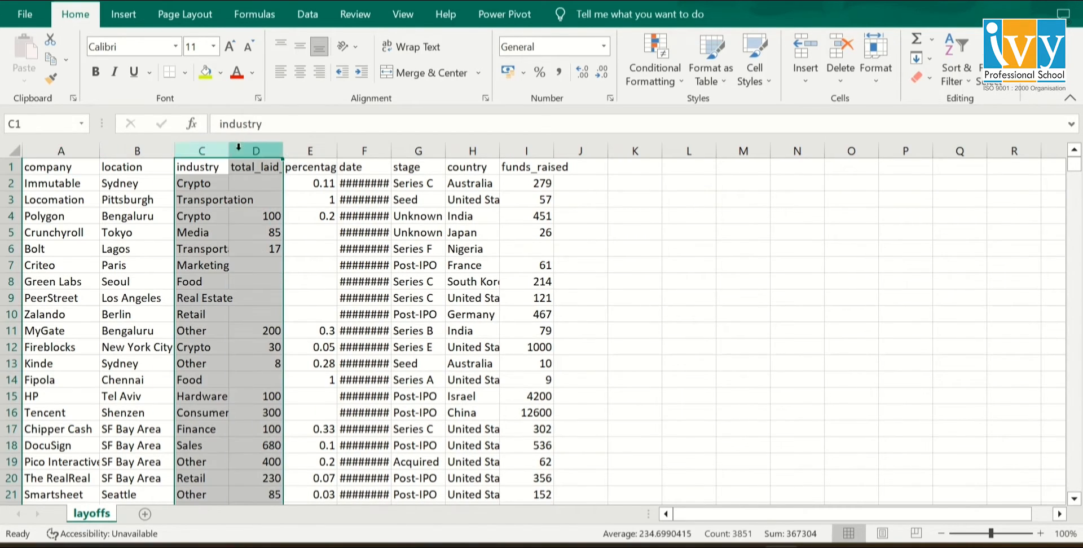
{"action": "left_click_drag", "start_coordinate": [283, 151], "coordinate": [243, 151]}
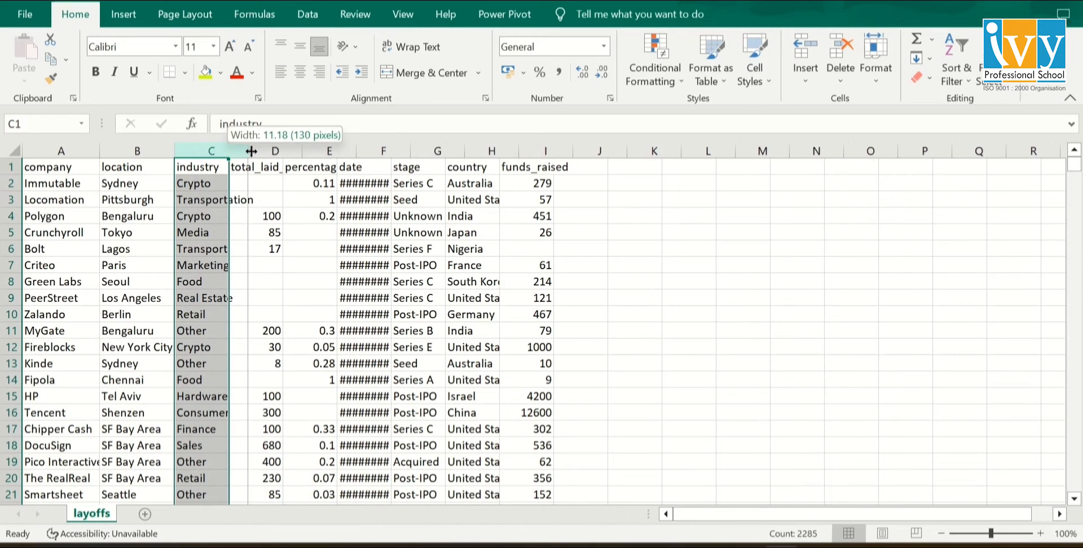
{"action": "left_click_drag", "start_coordinate": [240, 150], "coordinate": [252, 150]}
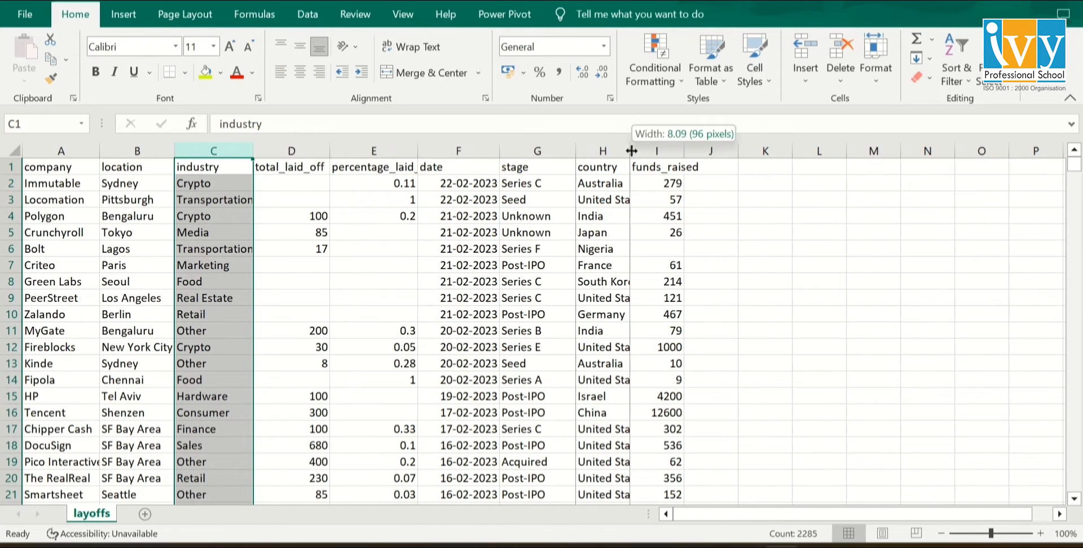
{"action": "left_click_drag", "start_coordinate": [631, 151], "coordinate": [677, 150]}
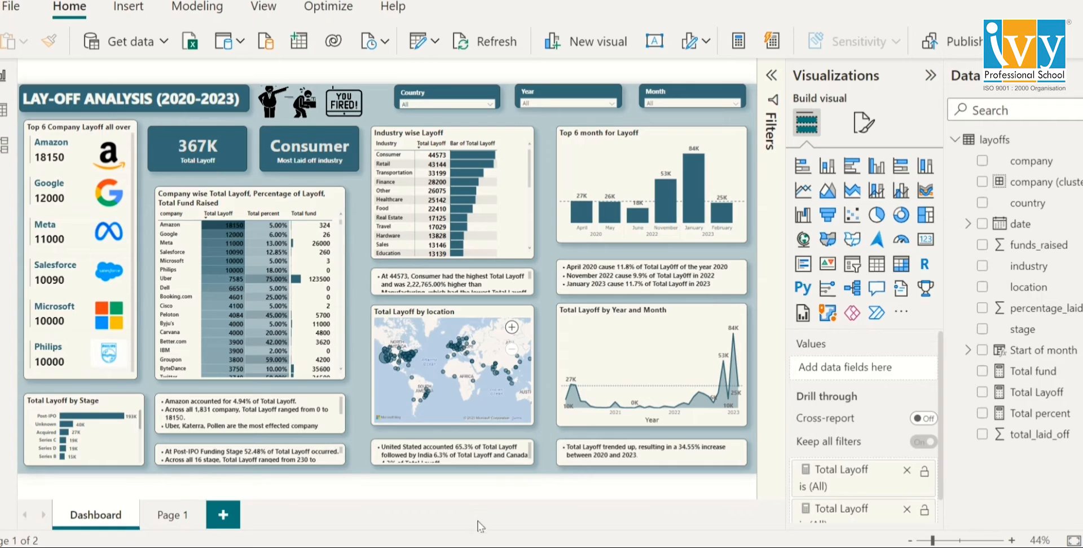
{"action": "mouse_move", "coordinate": [757, 449]}
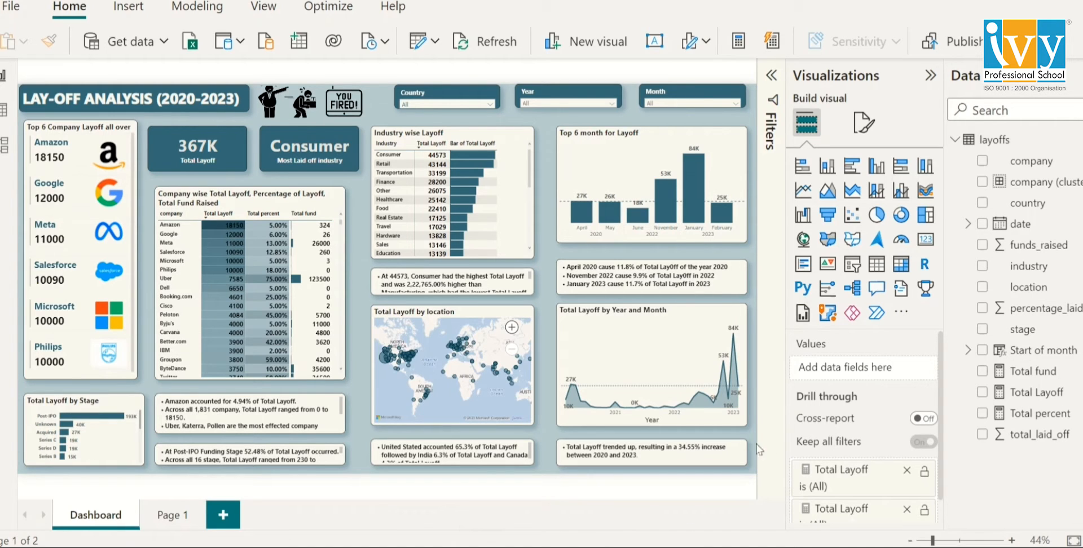
{"action": "mouse_move", "coordinate": [925, 239]}
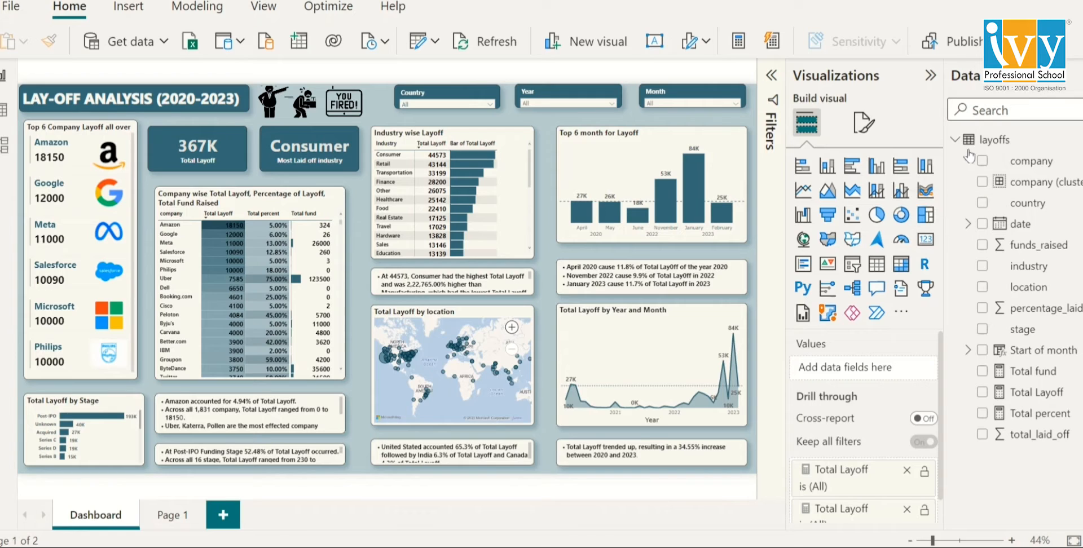
{"action": "mouse_move", "coordinate": [1046, 139]}
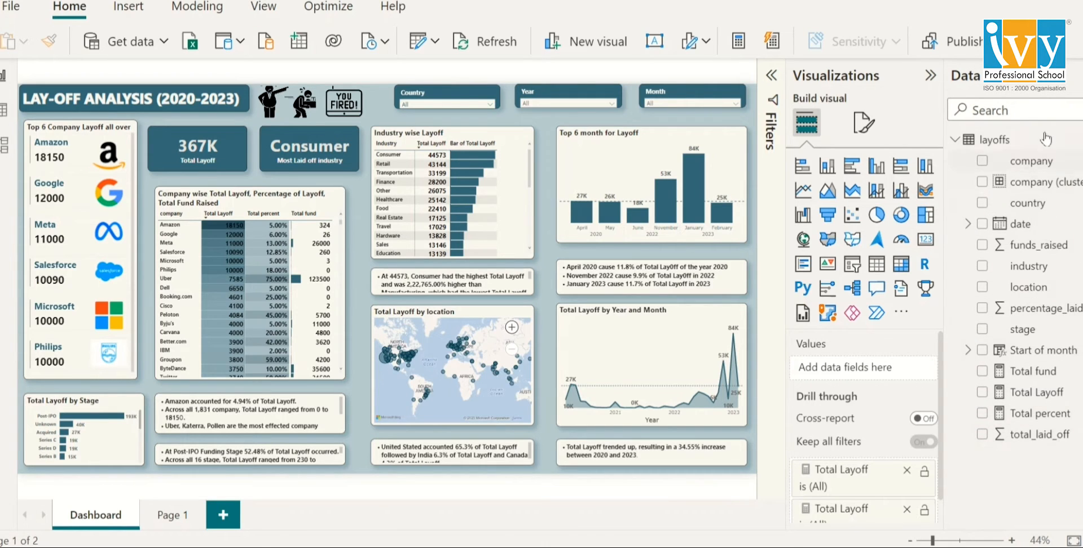
{"action": "mouse_move", "coordinate": [1006, 140]}
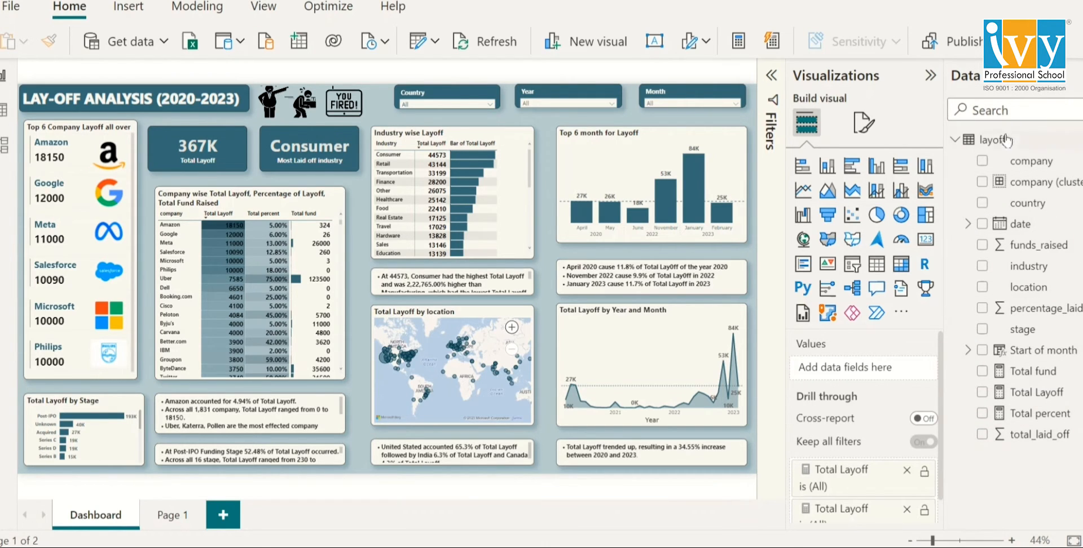
{"action": "mouse_move", "coordinate": [955, 287]}
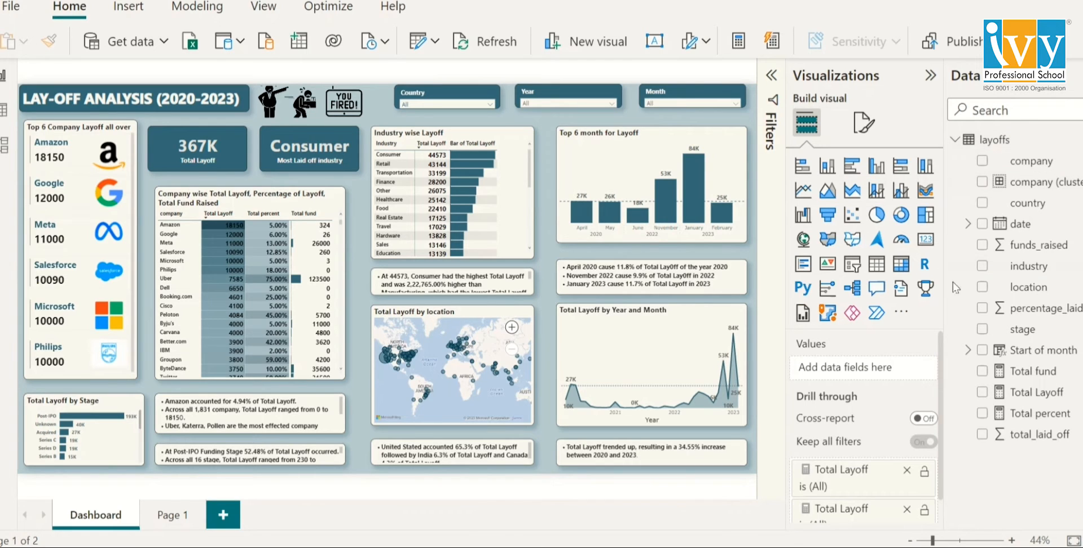
{"action": "mouse_move", "coordinate": [498, 527]}
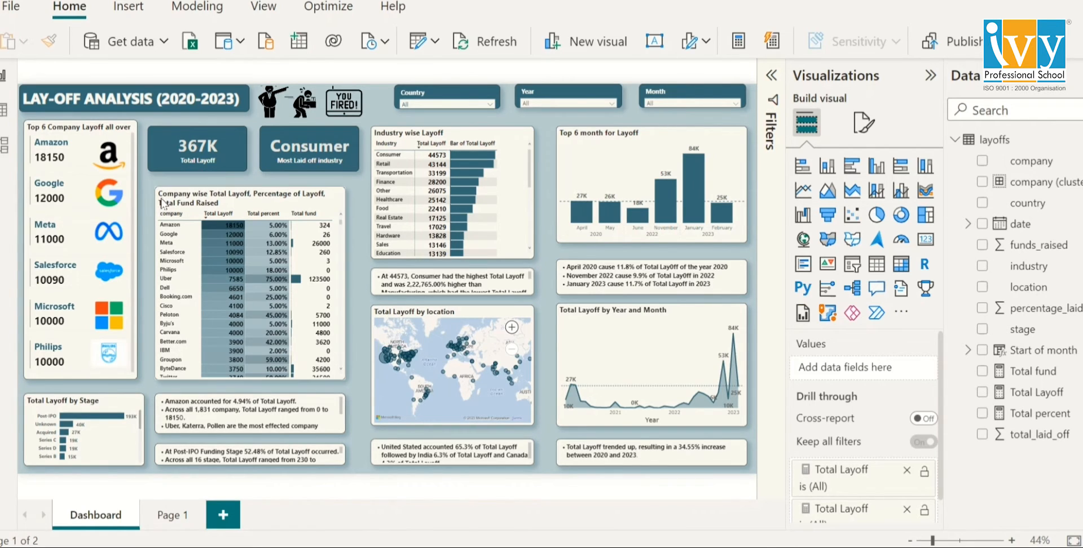
{"action": "mouse_move", "coordinate": [231, 207]}
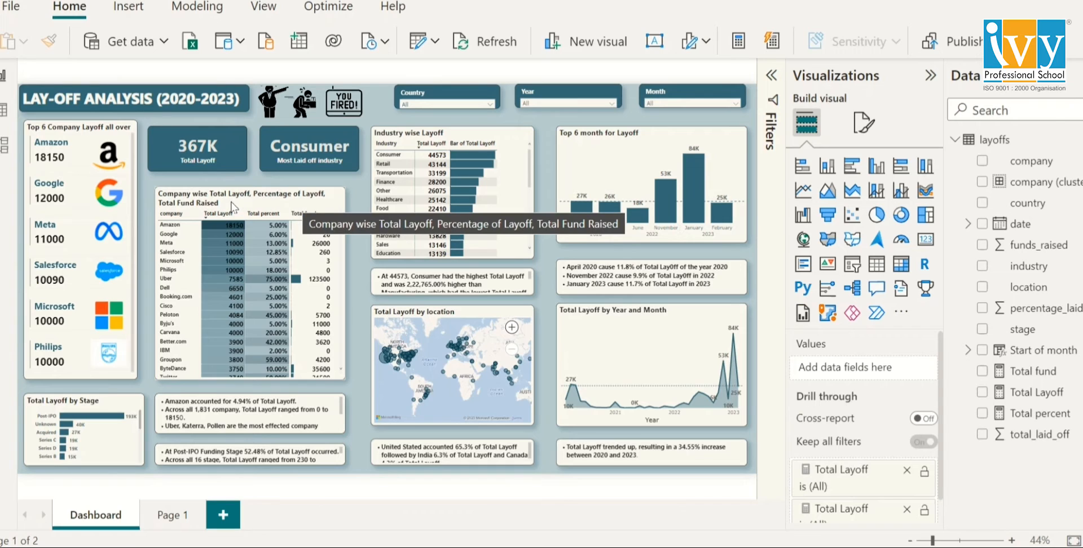
{"action": "mouse_move", "coordinate": [178, 212]}
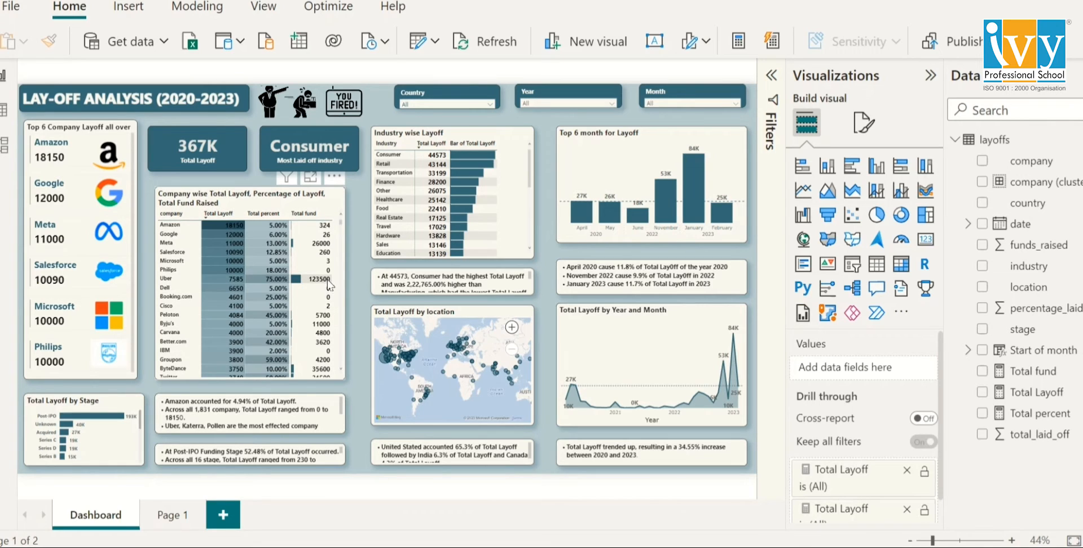
{"action": "mouse_move", "coordinate": [334, 279]}
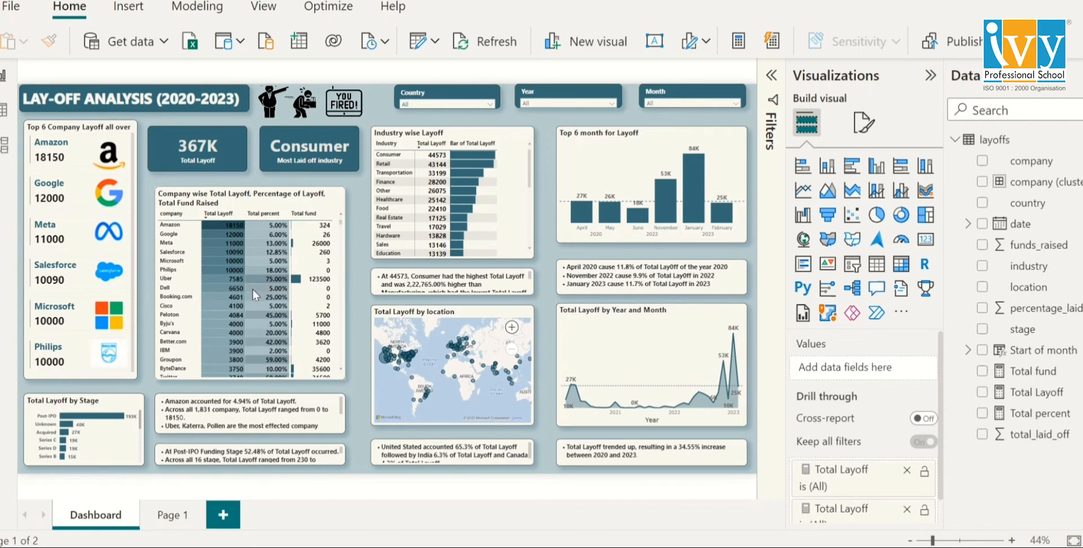
{"action": "mouse_move", "coordinate": [275, 287]}
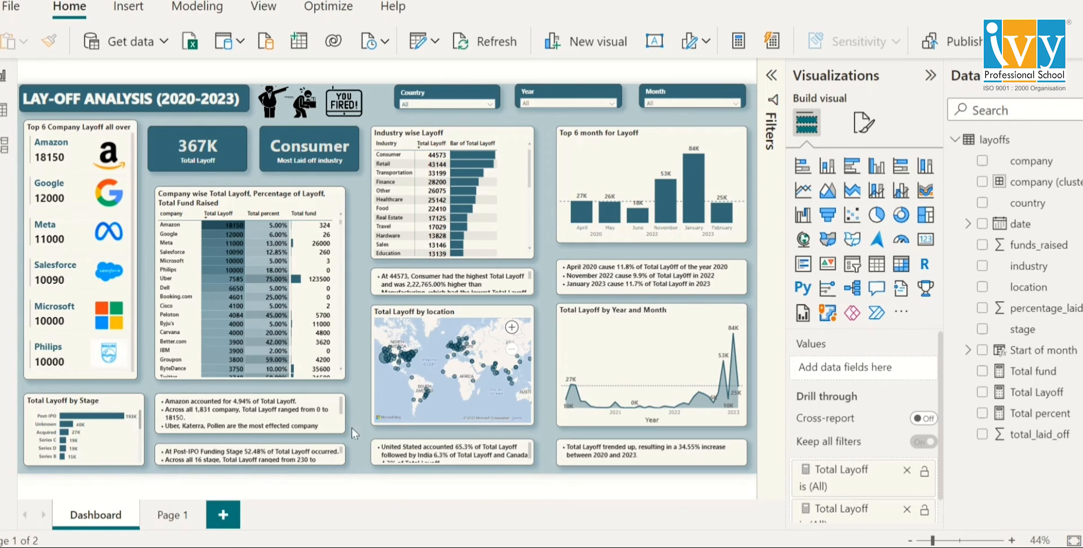
{"action": "mouse_move", "coordinate": [515, 196]}
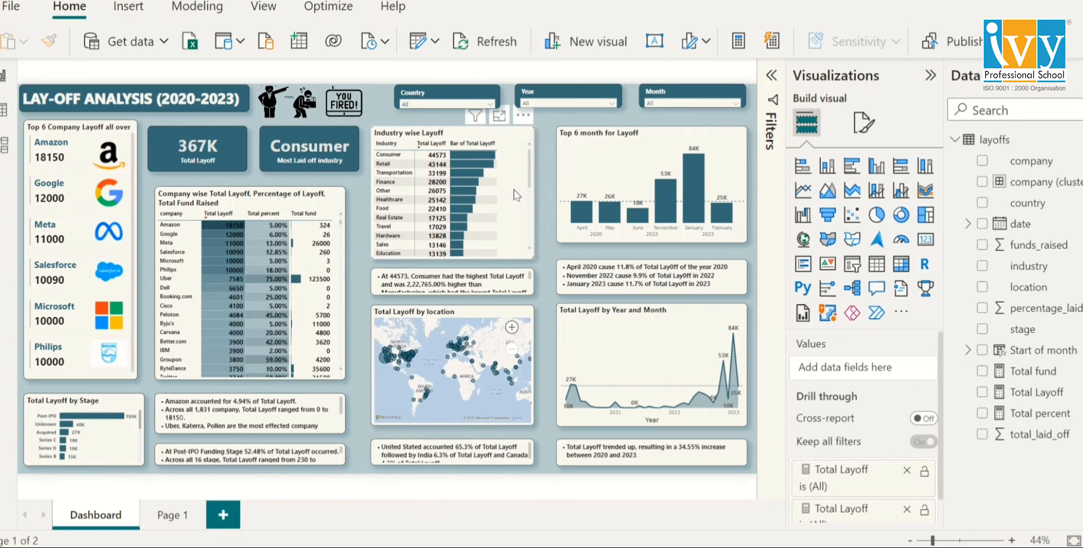
{"action": "mouse_move", "coordinate": [521, 168]}
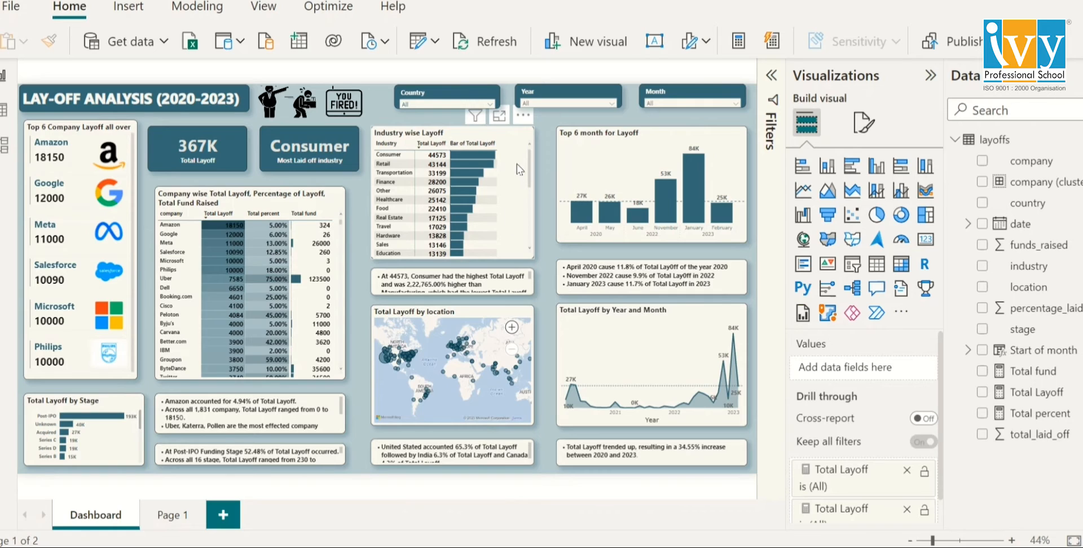
{"action": "mouse_move", "coordinate": [393, 171]}
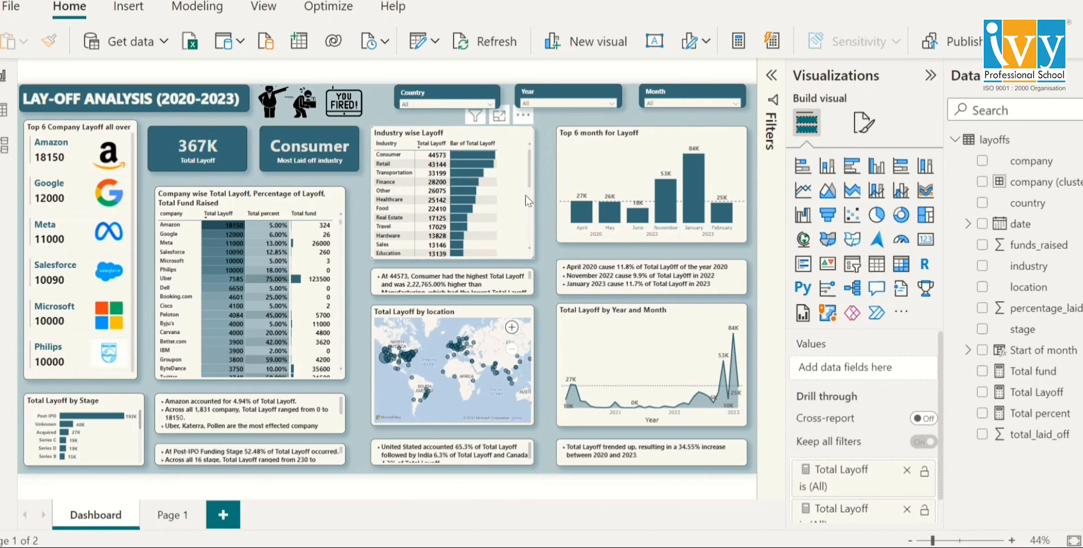
{"action": "mouse_move", "coordinate": [528, 411]}
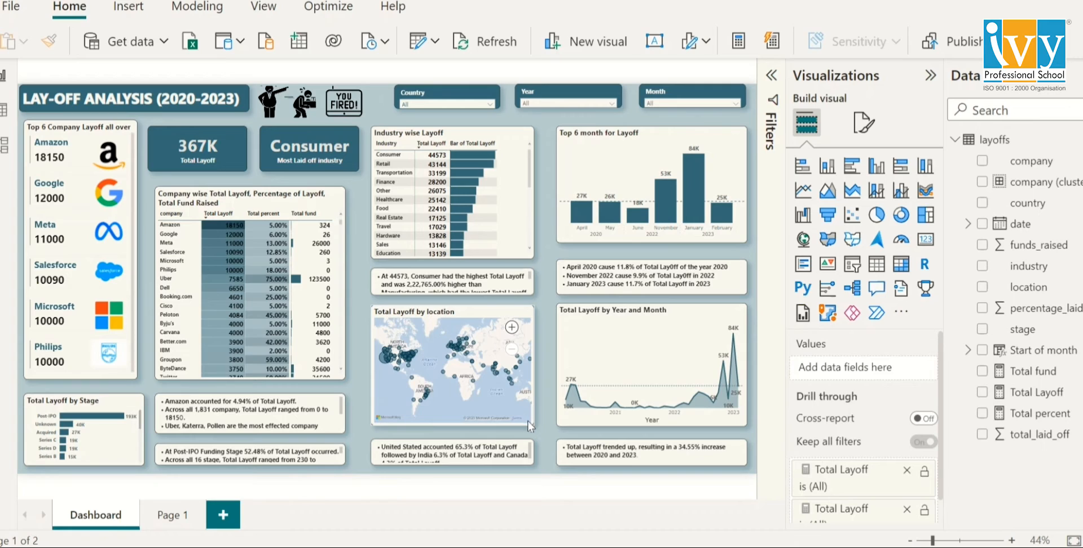
{"action": "mouse_move", "coordinate": [443, 372]}
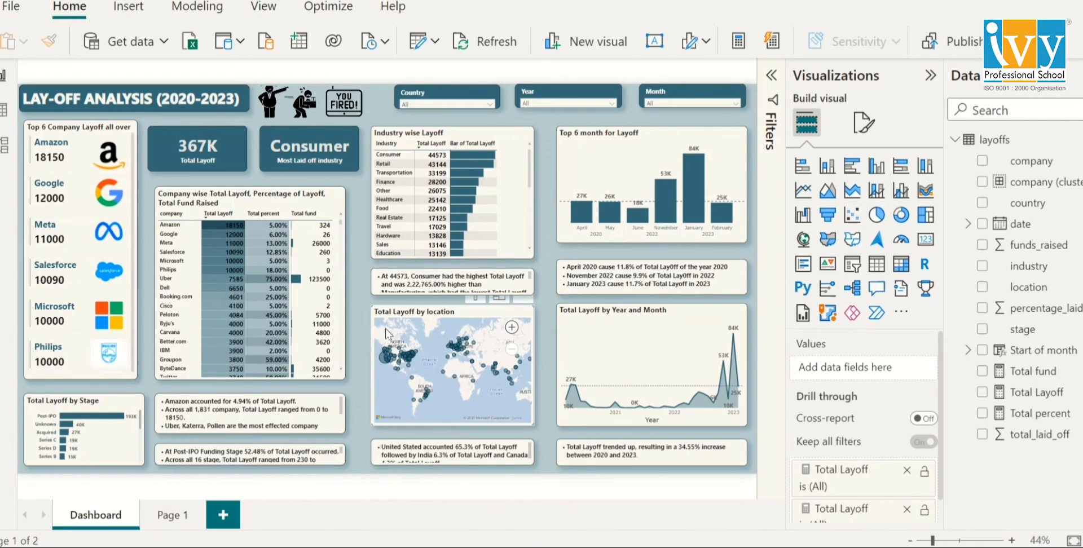
{"action": "mouse_move", "coordinate": [485, 366]}
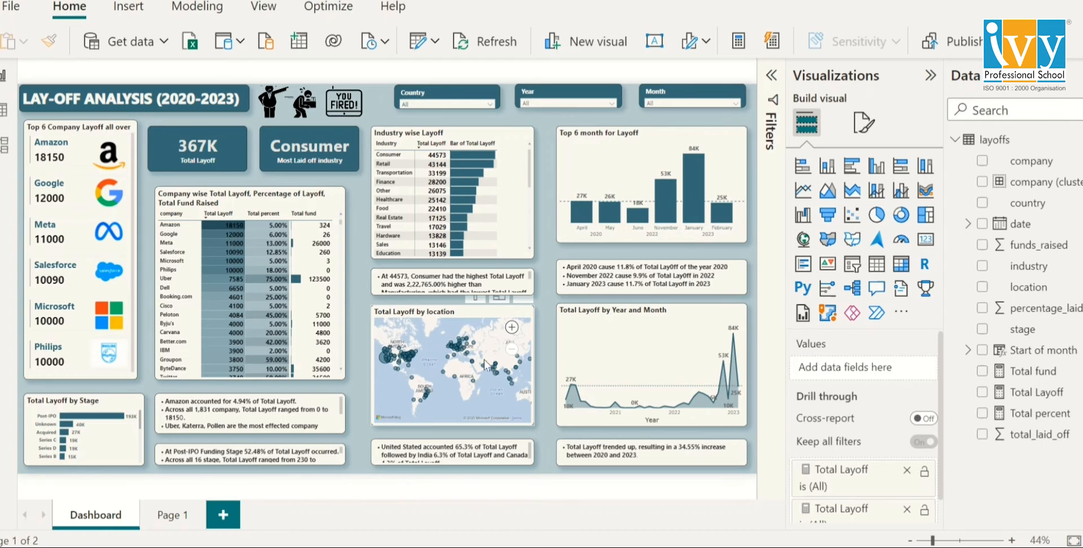
{"action": "mouse_move", "coordinate": [443, 351]}
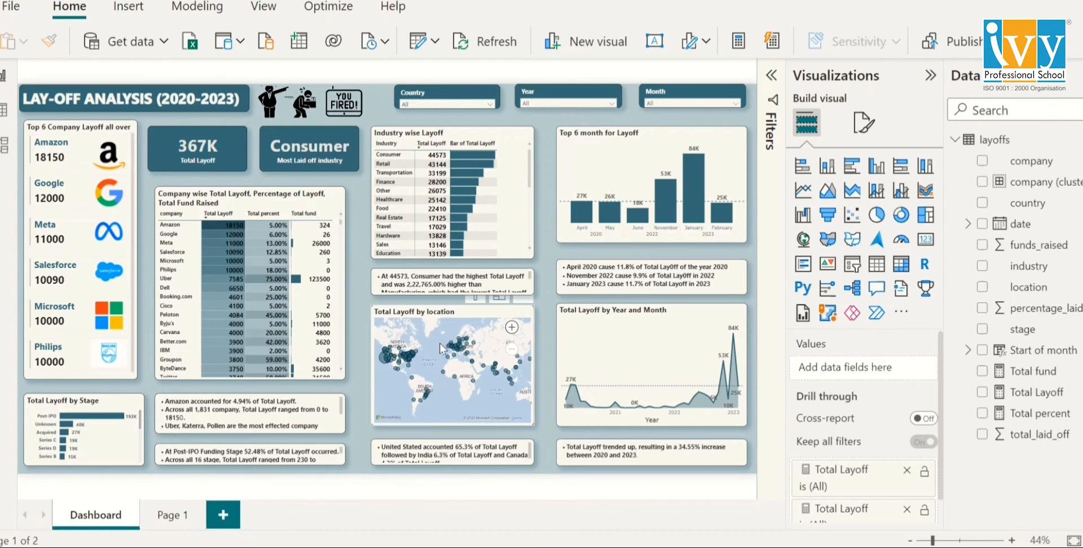
{"action": "mouse_move", "coordinate": [480, 338]}
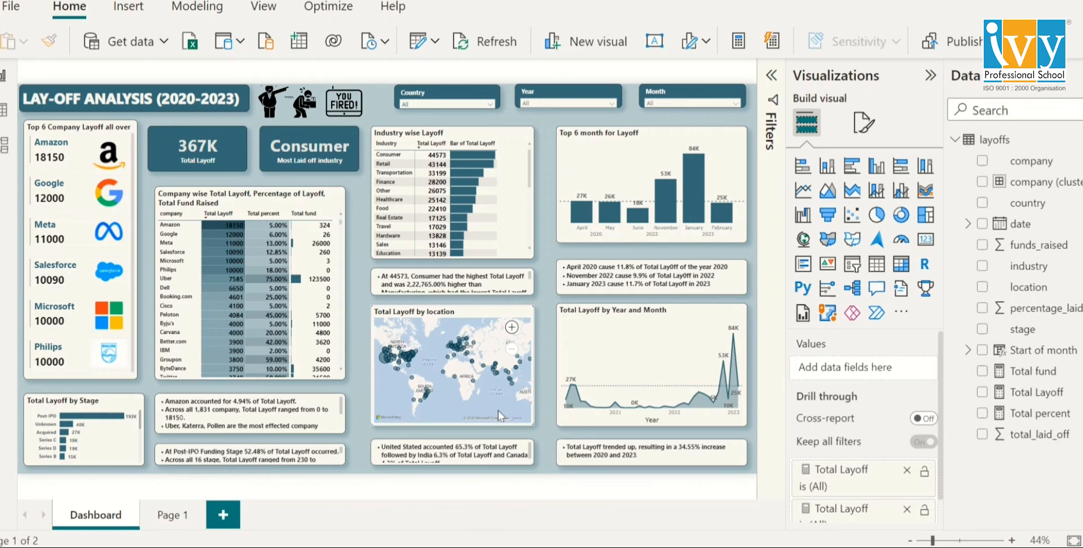
{"action": "mouse_move", "coordinate": [732, 428]}
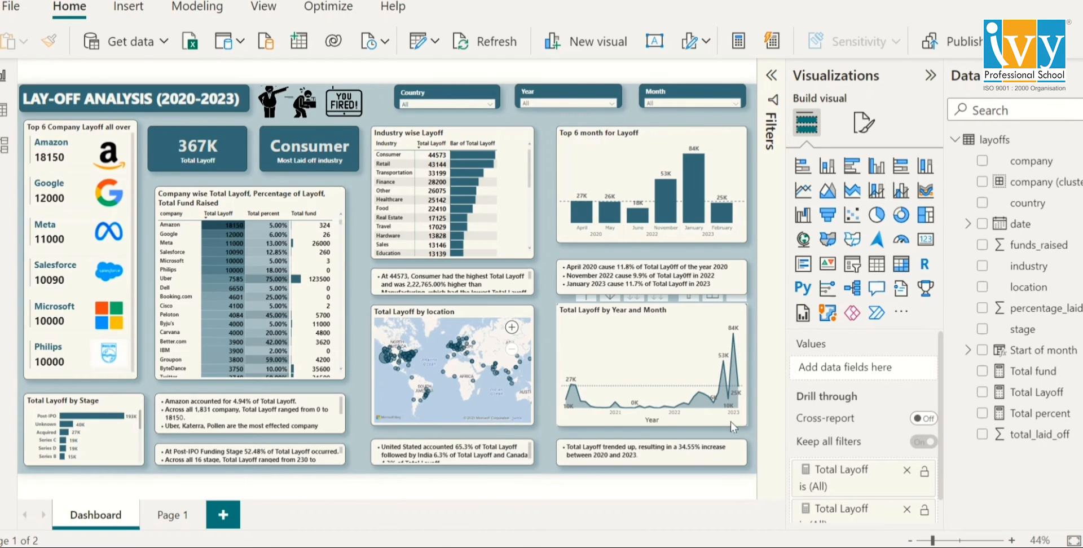
{"action": "mouse_move", "coordinate": [549, 422]}
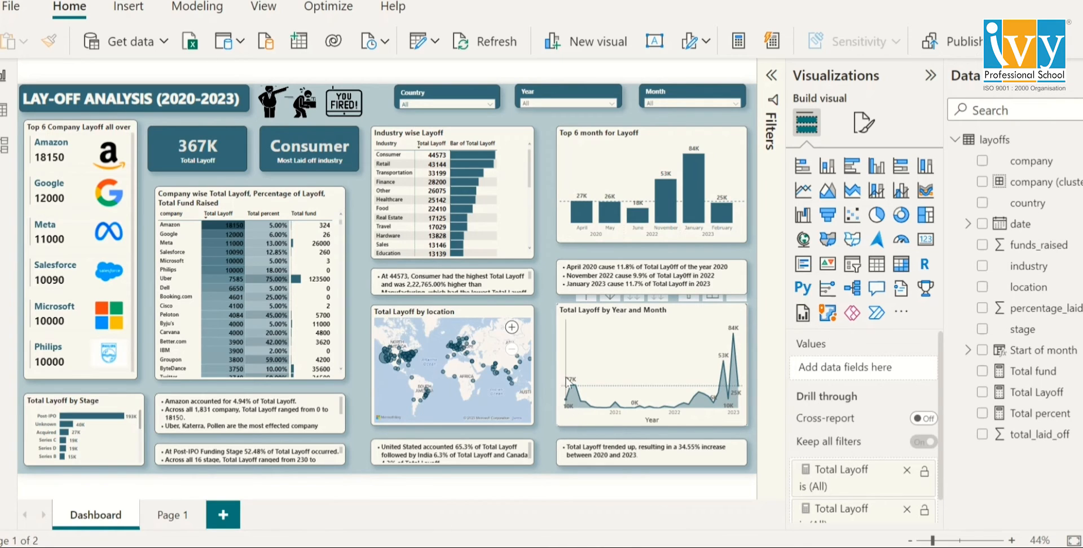
{"action": "mouse_move", "coordinate": [596, 412]}
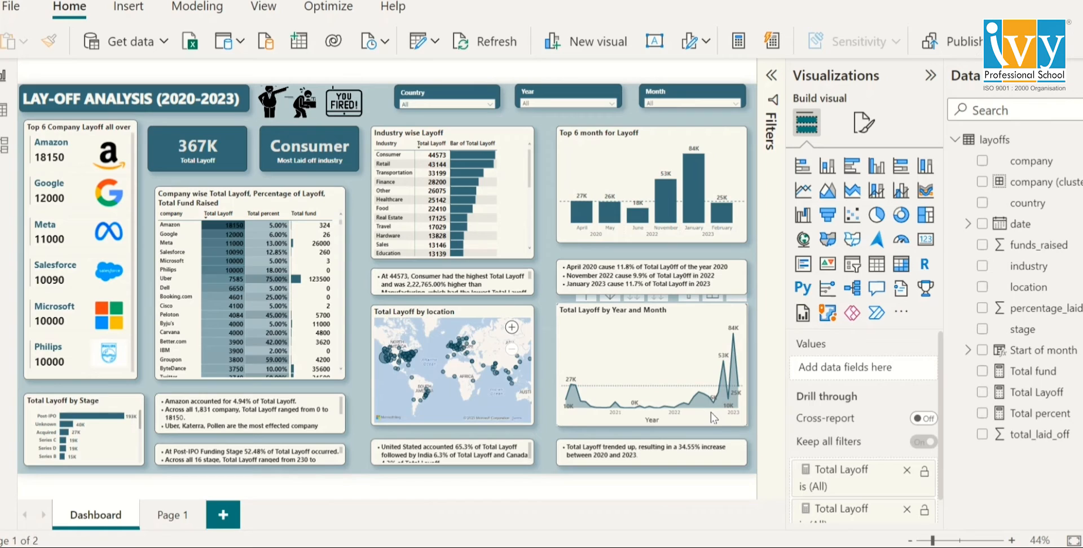
{"action": "mouse_move", "coordinate": [748, 425]}
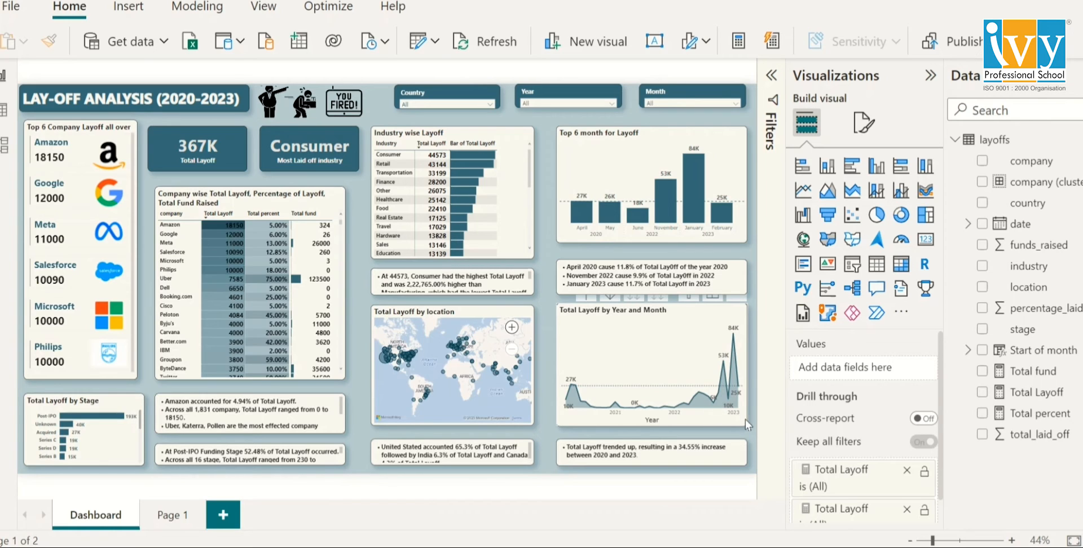
{"action": "mouse_move", "coordinate": [736, 344]}
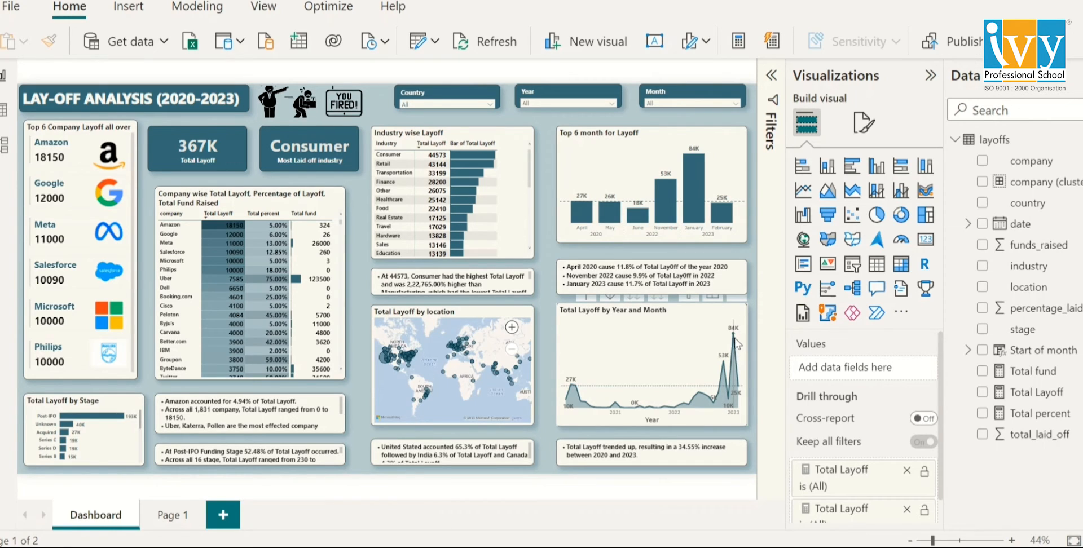
{"action": "mouse_move", "coordinate": [736, 340]}
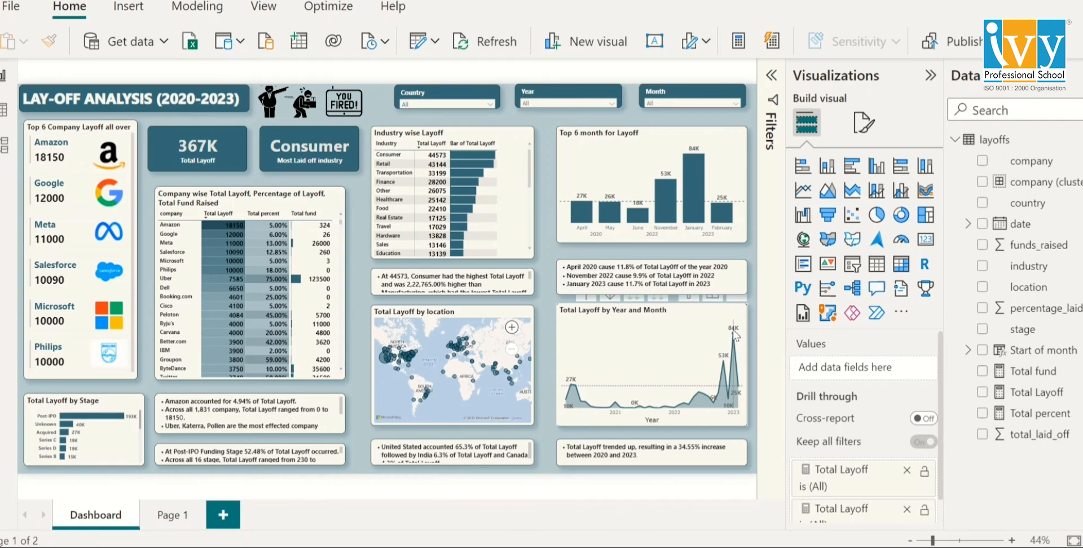
{"action": "mouse_move", "coordinate": [736, 348]}
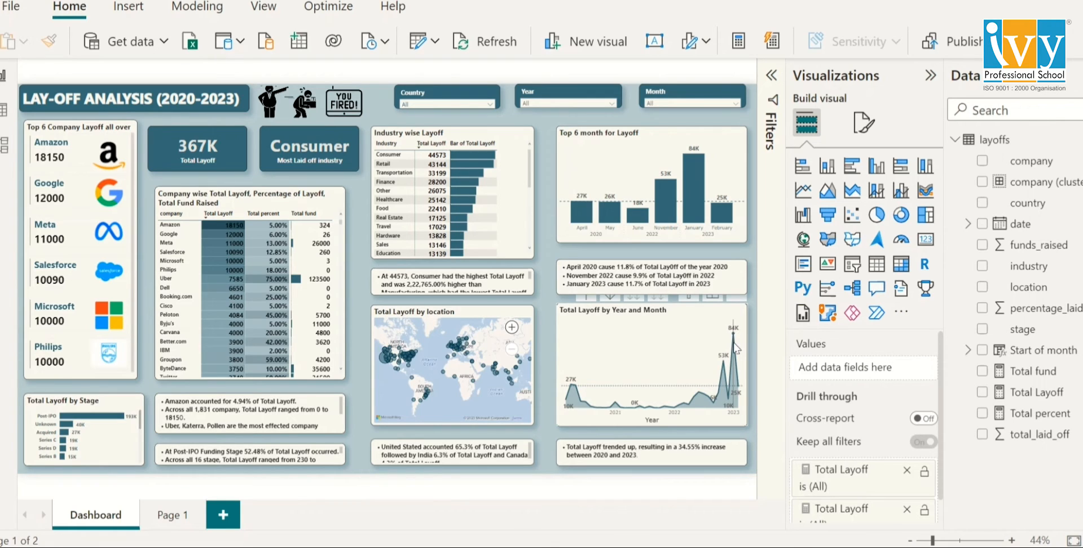
{"action": "mouse_move", "coordinate": [736, 335]}
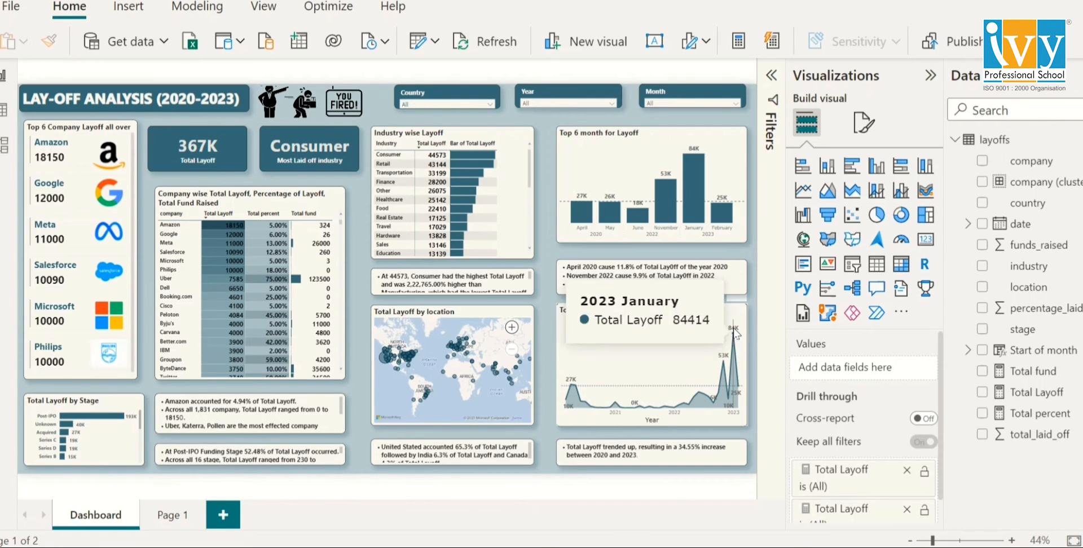
{"action": "mouse_move", "coordinate": [696, 369]}
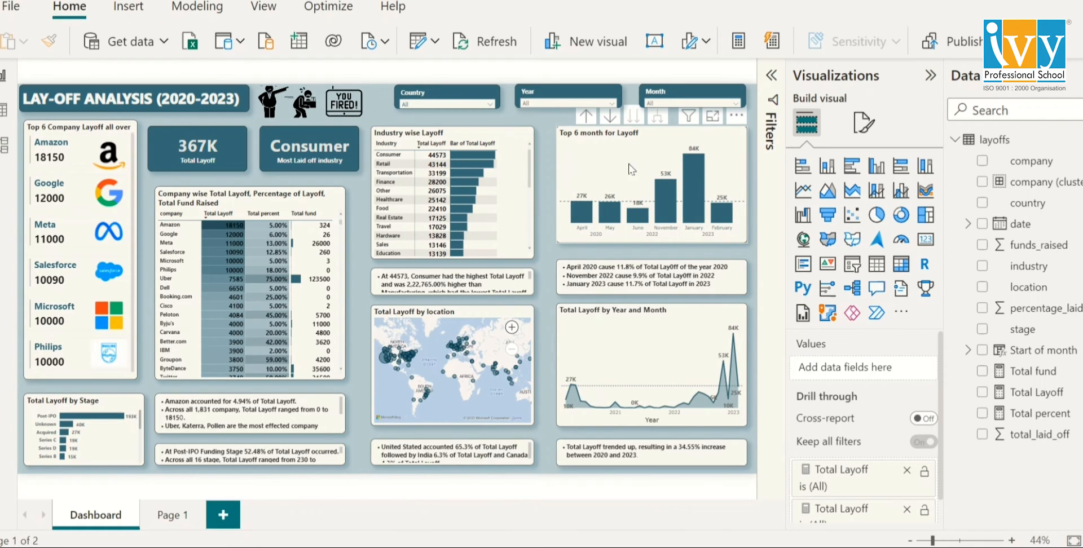
{"action": "mouse_move", "coordinate": [644, 219]}
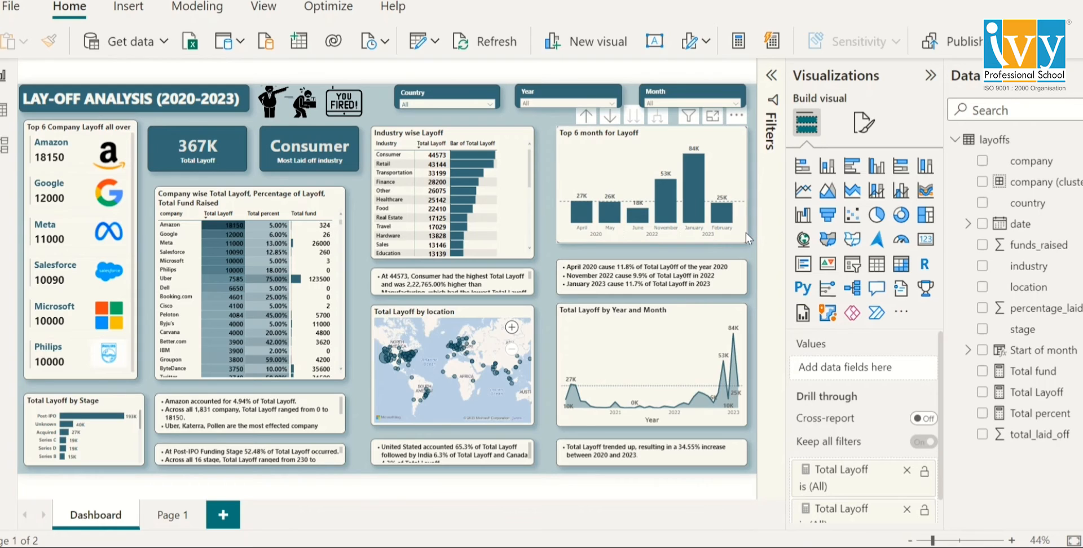
{"action": "mouse_move", "coordinate": [588, 233]}
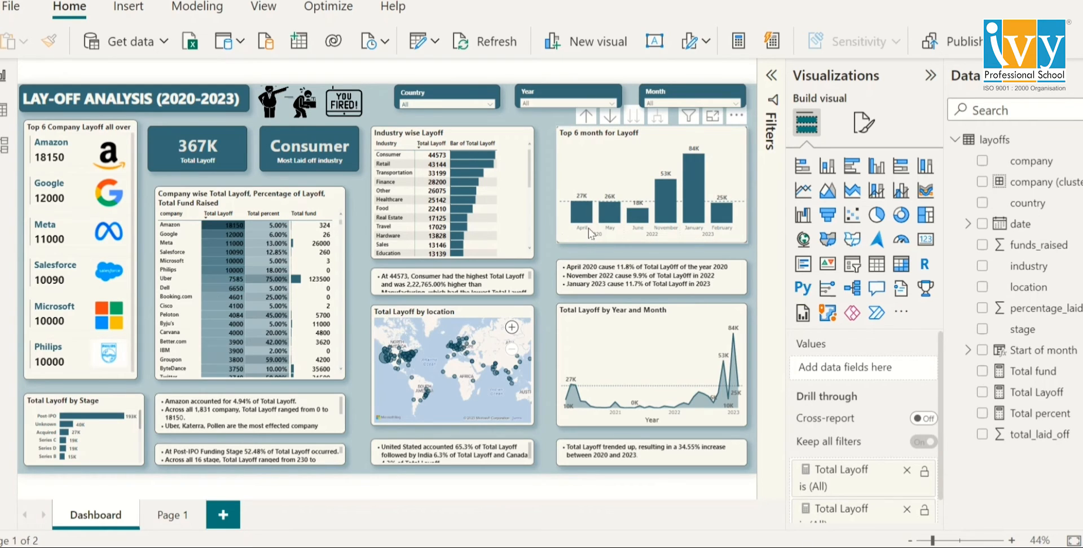
{"action": "mouse_move", "coordinate": [630, 238]}
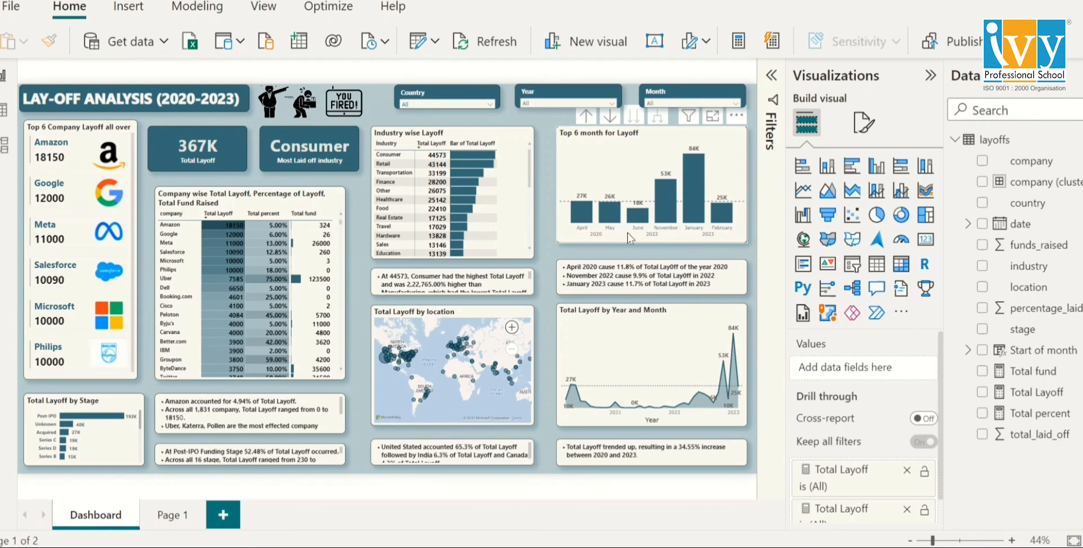
{"action": "mouse_move", "coordinate": [628, 238]}
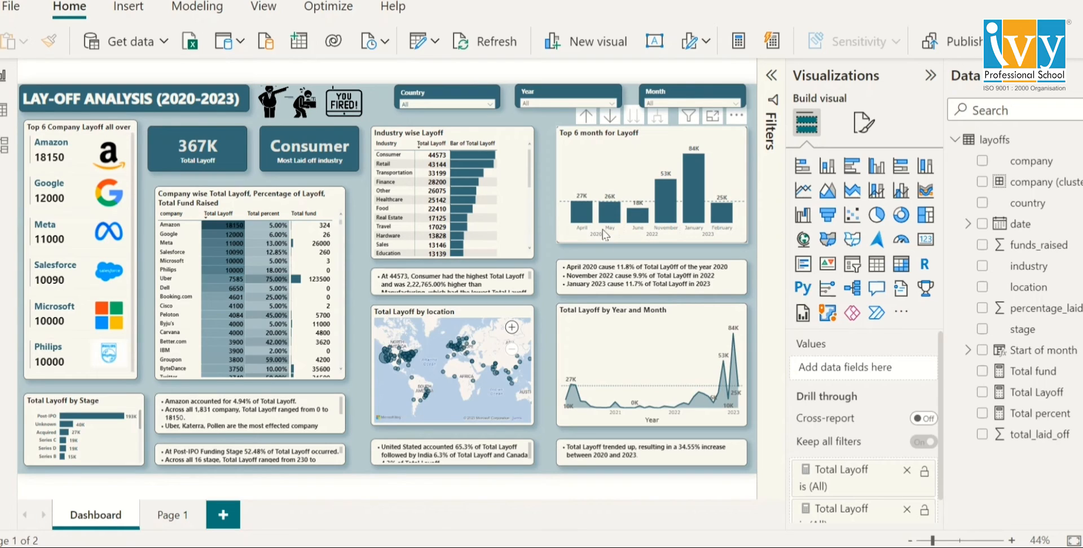
{"action": "mouse_move", "coordinate": [658, 243]}
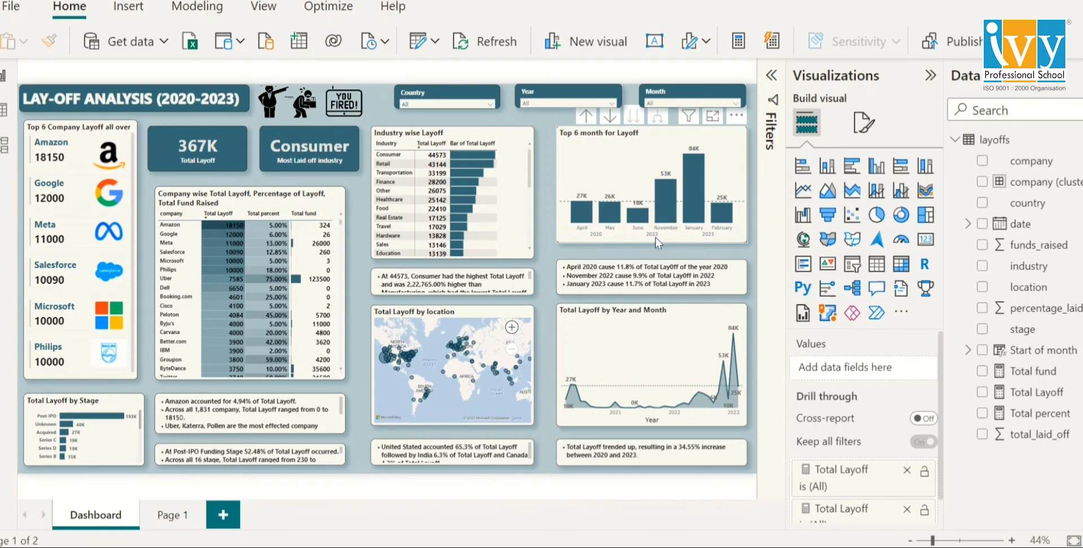
{"action": "mouse_move", "coordinate": [683, 241]}
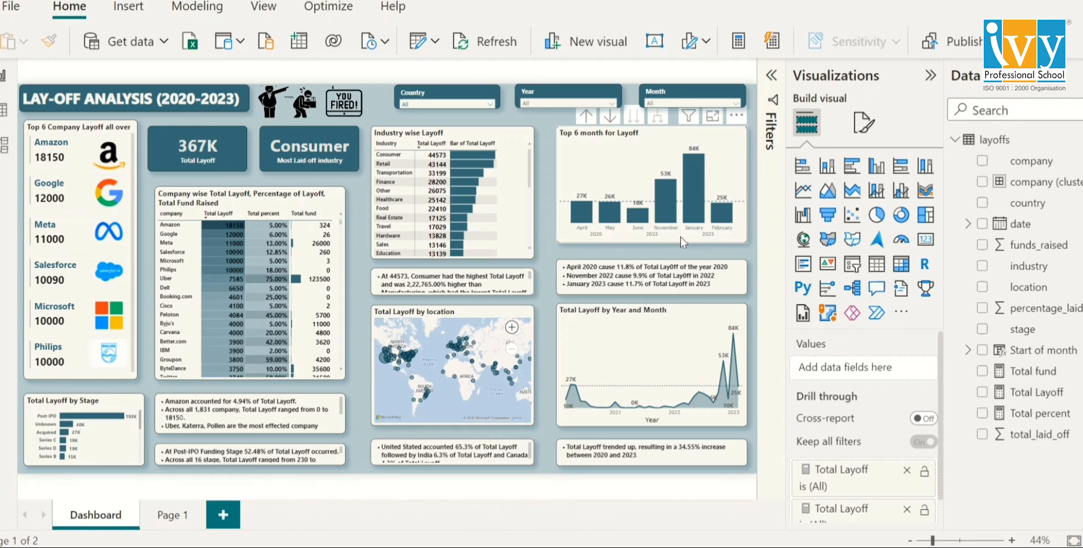
{"action": "mouse_move", "coordinate": [693, 151]}
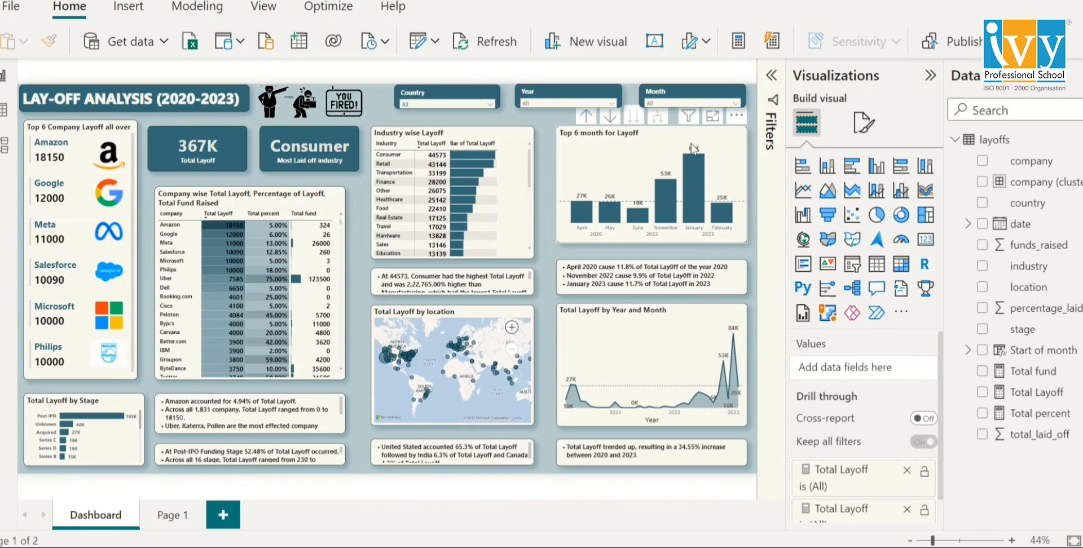
{"action": "mouse_move", "coordinate": [711, 188]}
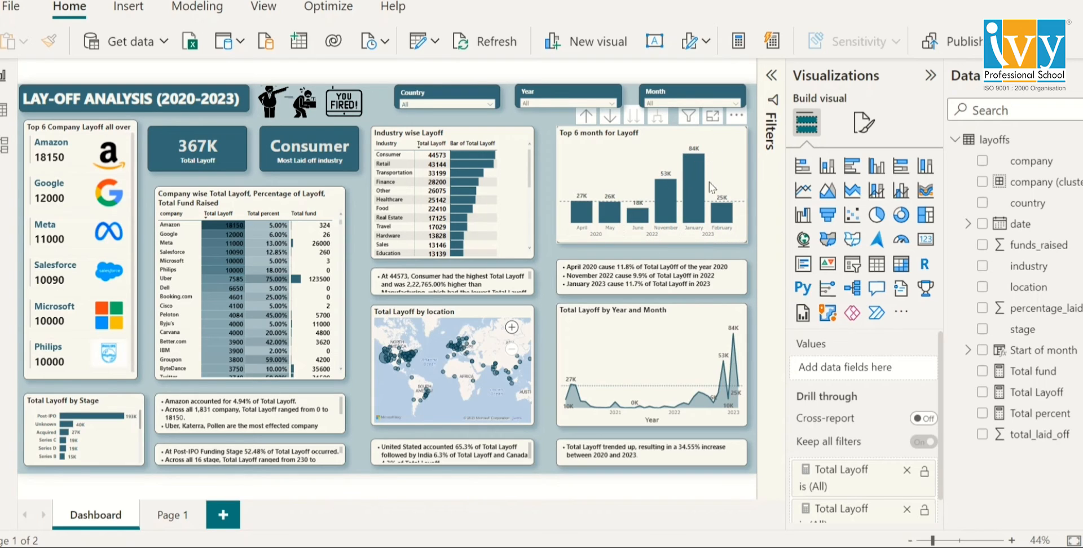
{"action": "mouse_move", "coordinate": [701, 216]}
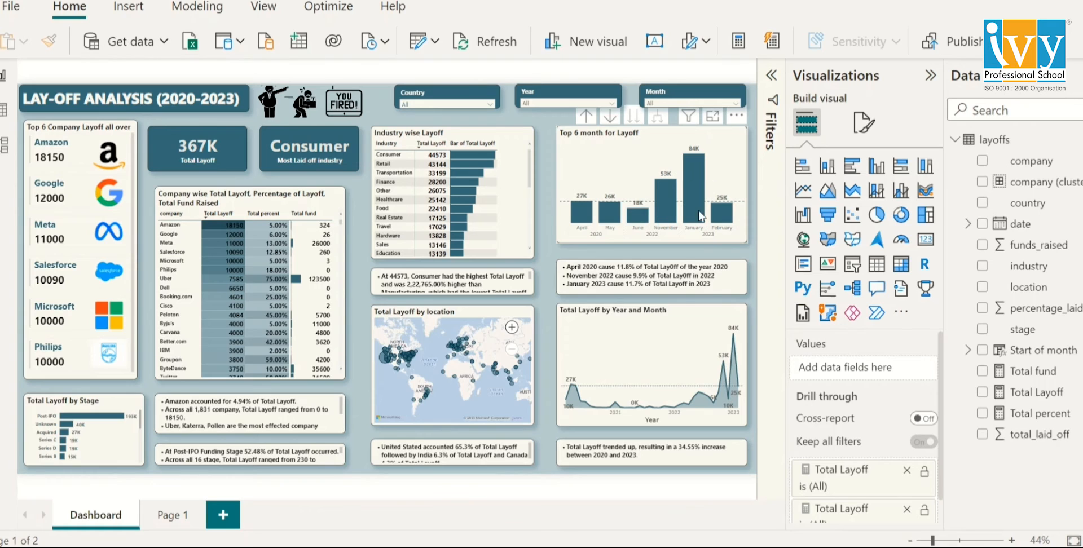
{"action": "mouse_move", "coordinate": [220, 542]}
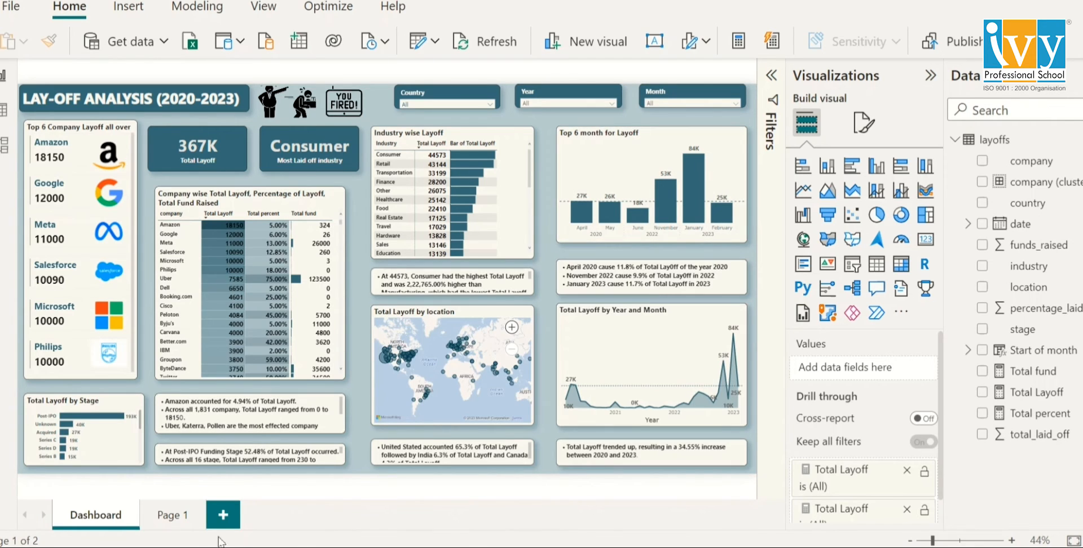
{"action": "mouse_move", "coordinate": [104, 440]}
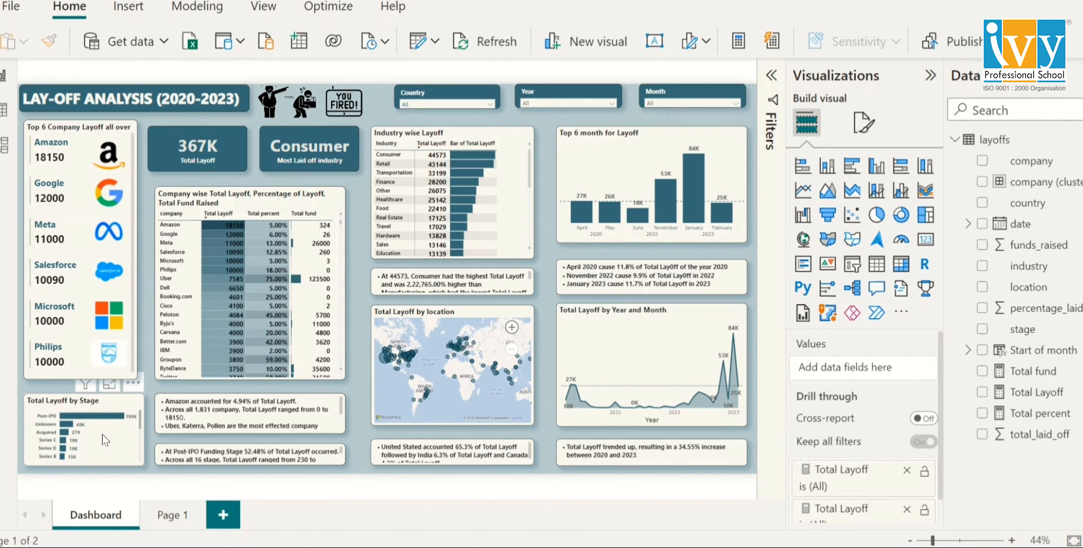
{"action": "mouse_move", "coordinate": [104, 441]}
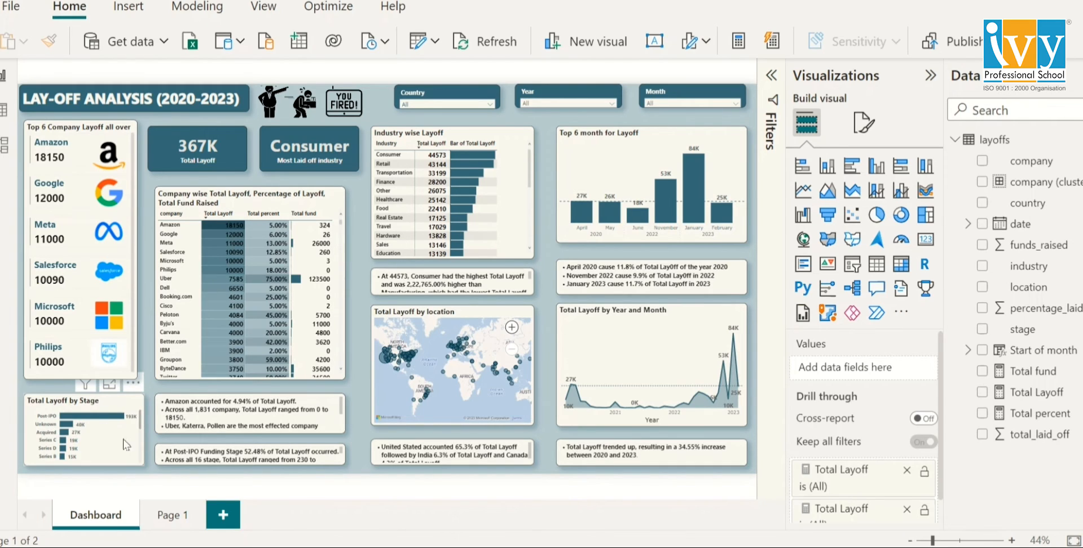
{"action": "mouse_move", "coordinate": [88, 431]}
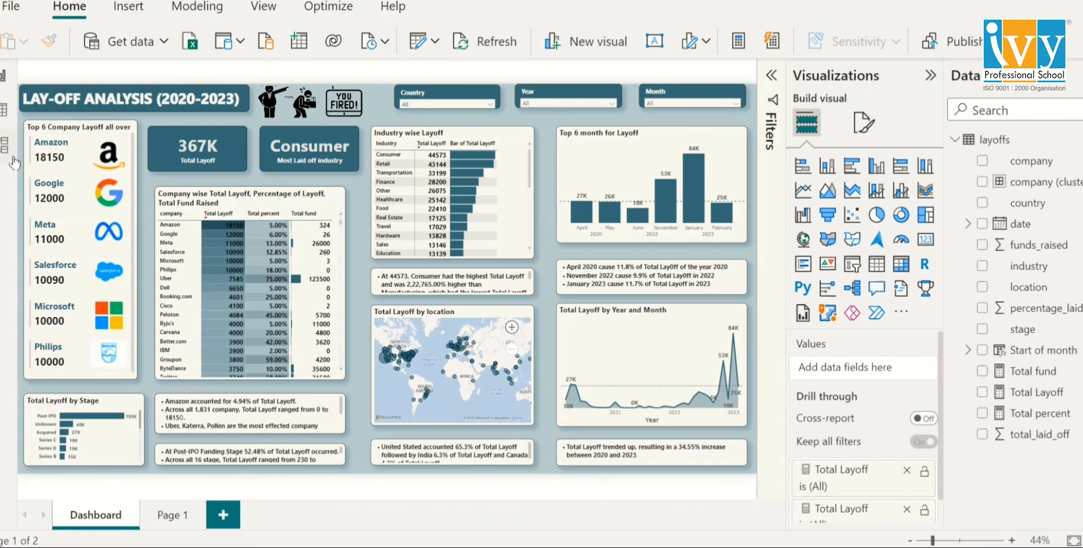
{"action": "mouse_move", "coordinate": [124, 387]}
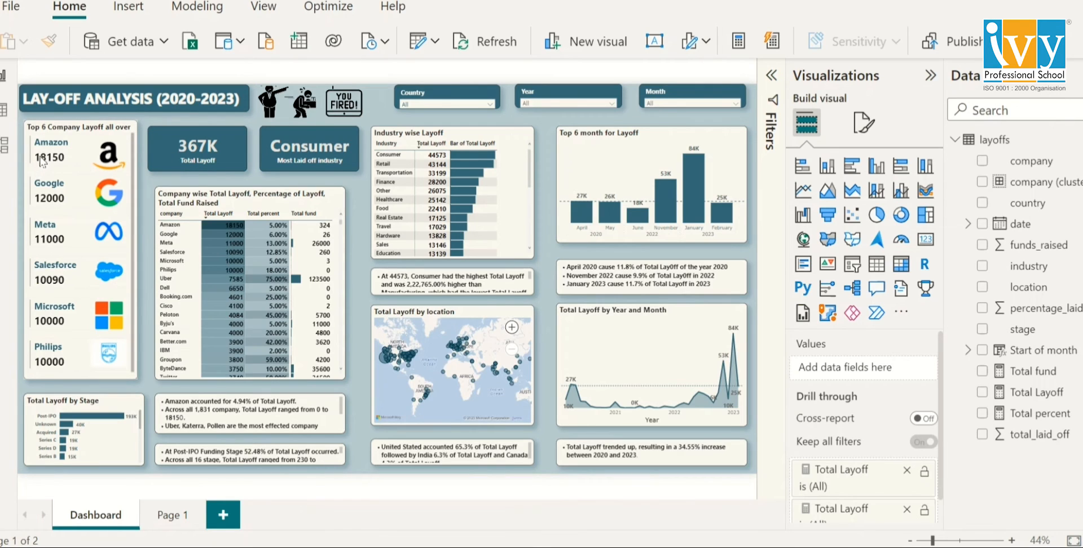
{"action": "mouse_move", "coordinate": [36, 169]}
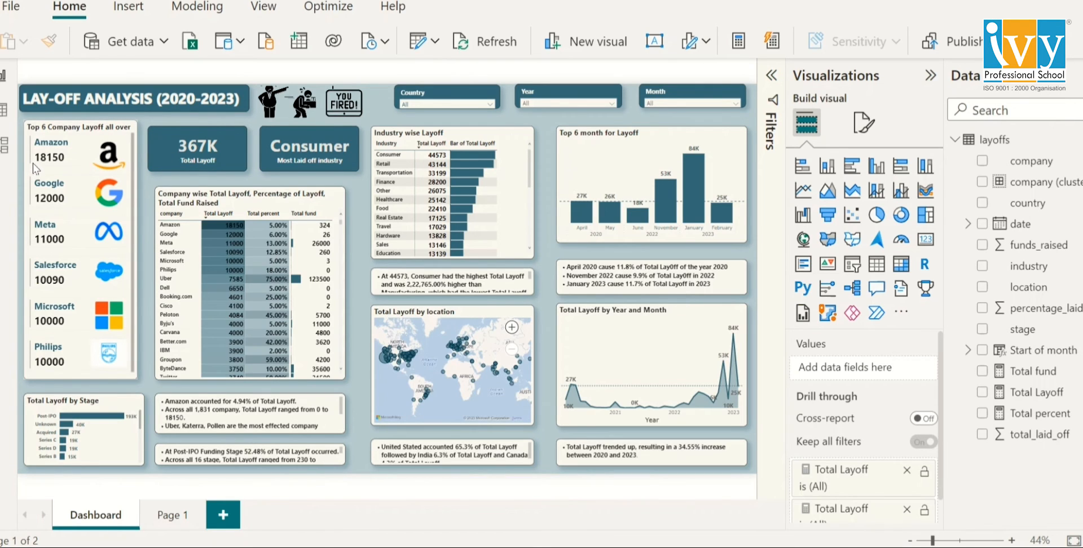
{"action": "mouse_move", "coordinate": [88, 221]}
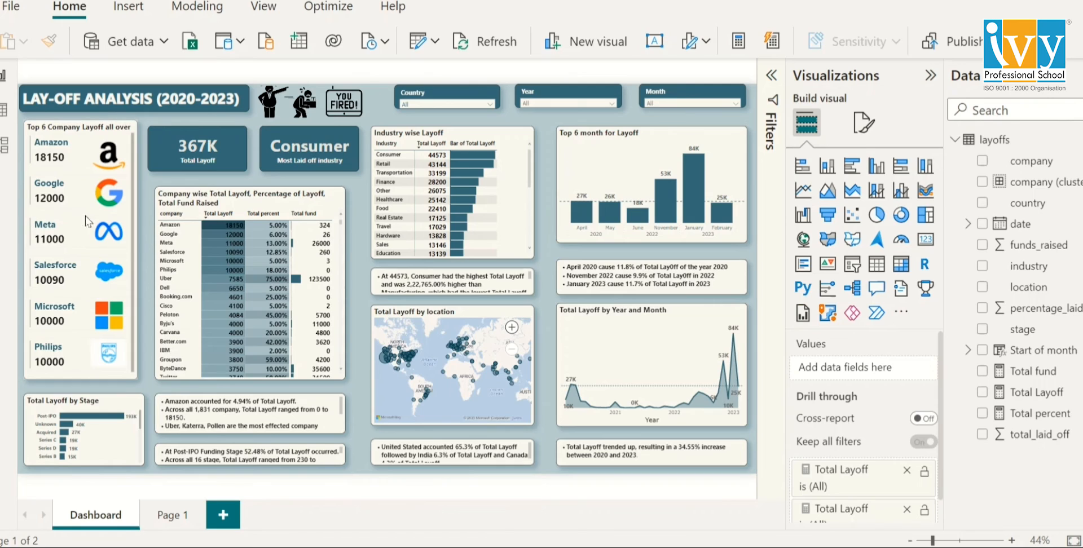
{"action": "mouse_move", "coordinate": [43, 345]}
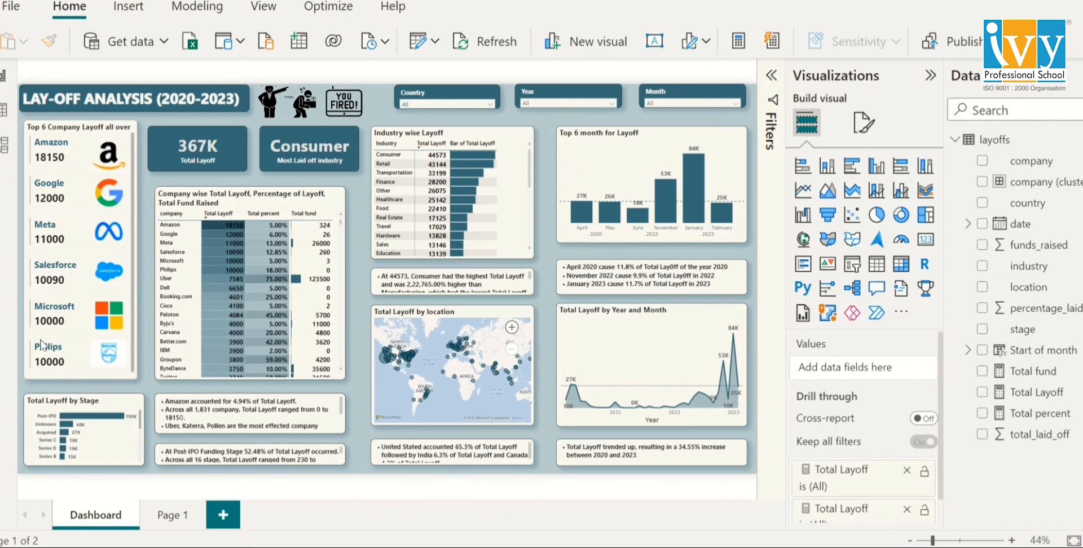
{"action": "mouse_move", "coordinate": [74, 285]}
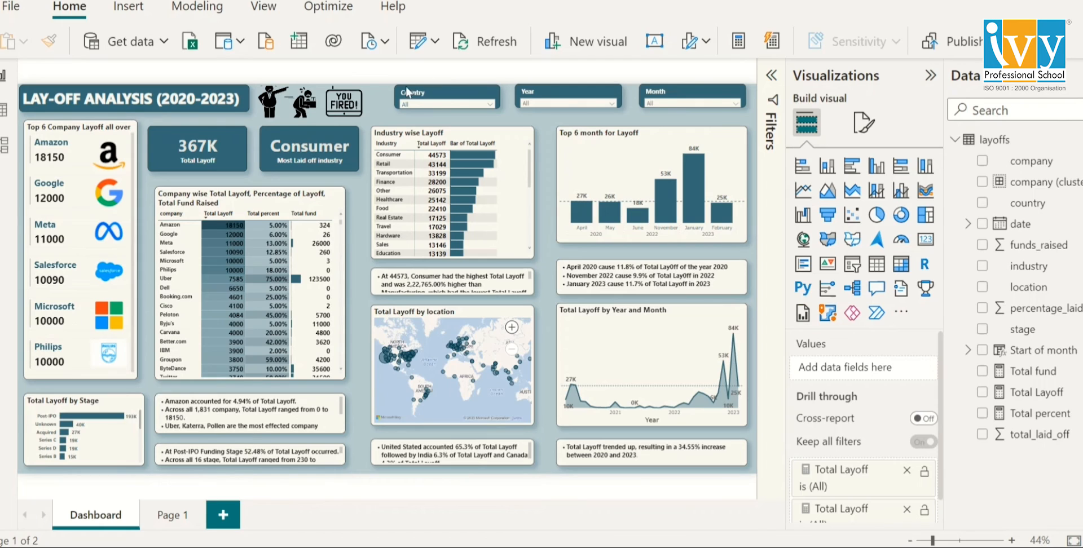
{"action": "mouse_move", "coordinate": [407, 92]}
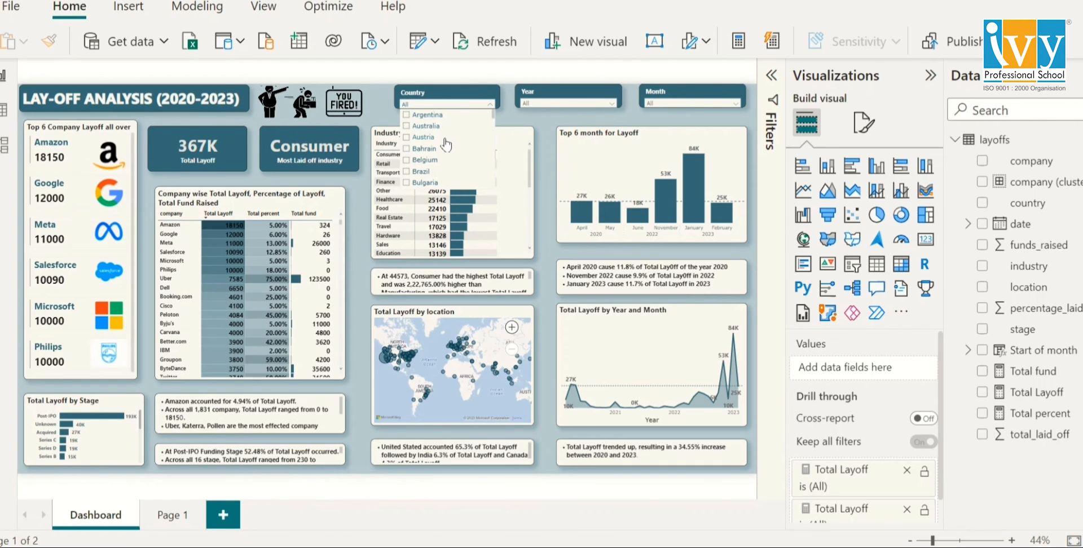
Select India in the Country slicer, giving 36K total layoffs.
{"action": "scroll", "scroll_direction": "down", "scroll_amount": 3}
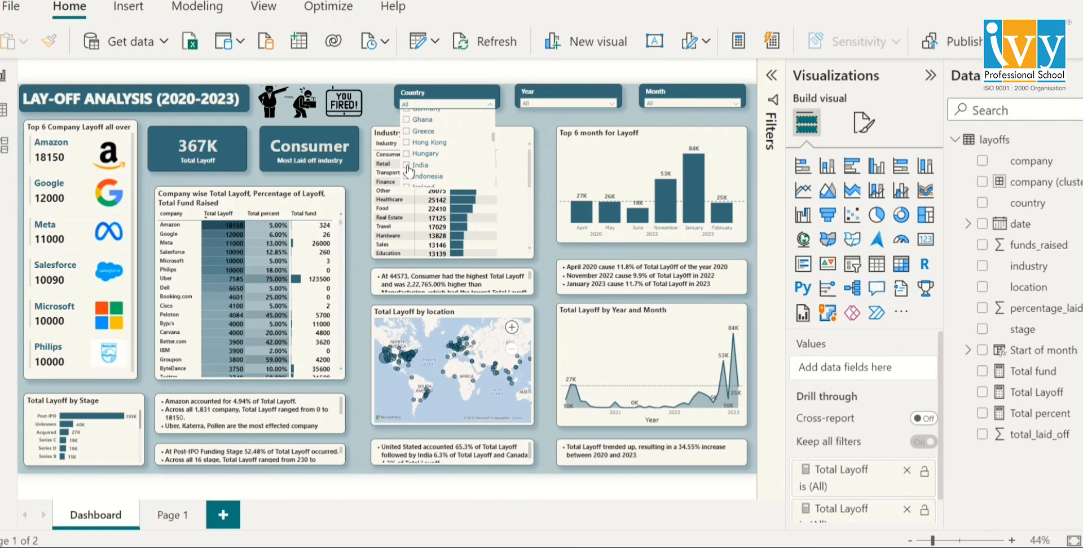
{"action": "left_click", "coordinate": [419, 164]}
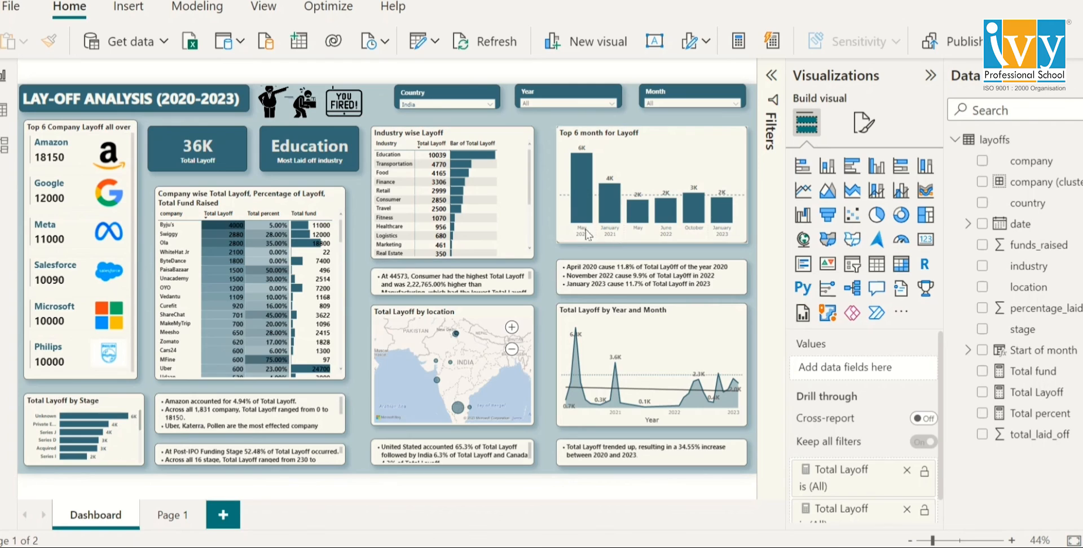
{"action": "mouse_move", "coordinate": [558, 385]}
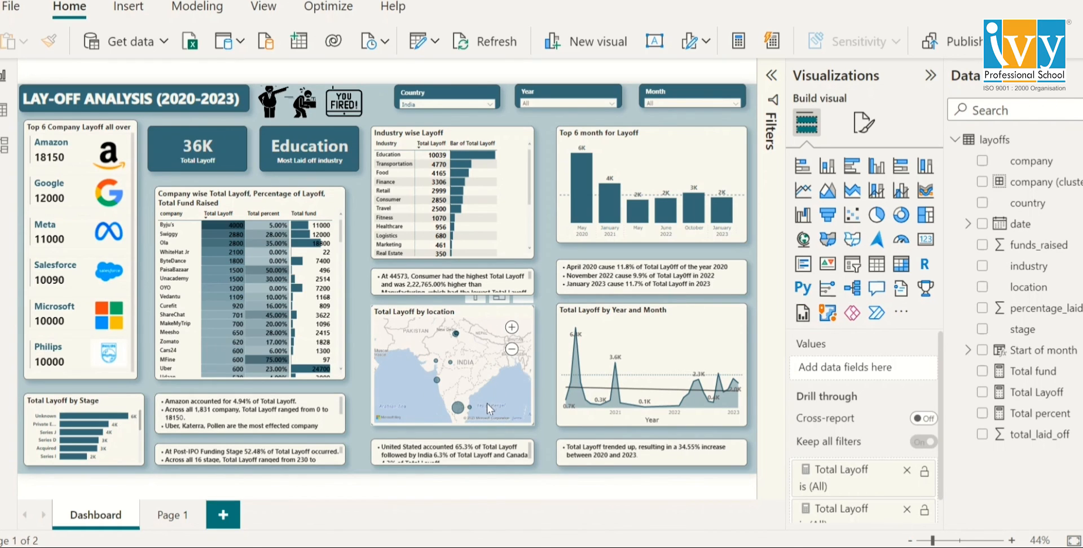
{"action": "mouse_move", "coordinate": [455, 421]}
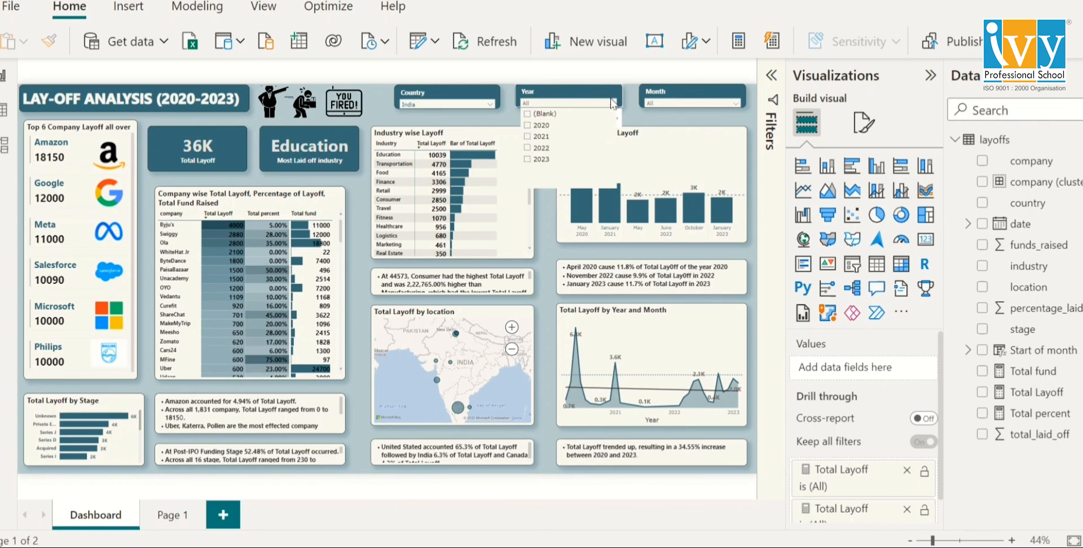
Select 2020 in the Year slicer, giving 13K layoffs with Food most affected.
{"action": "left_click", "coordinate": [542, 125]}
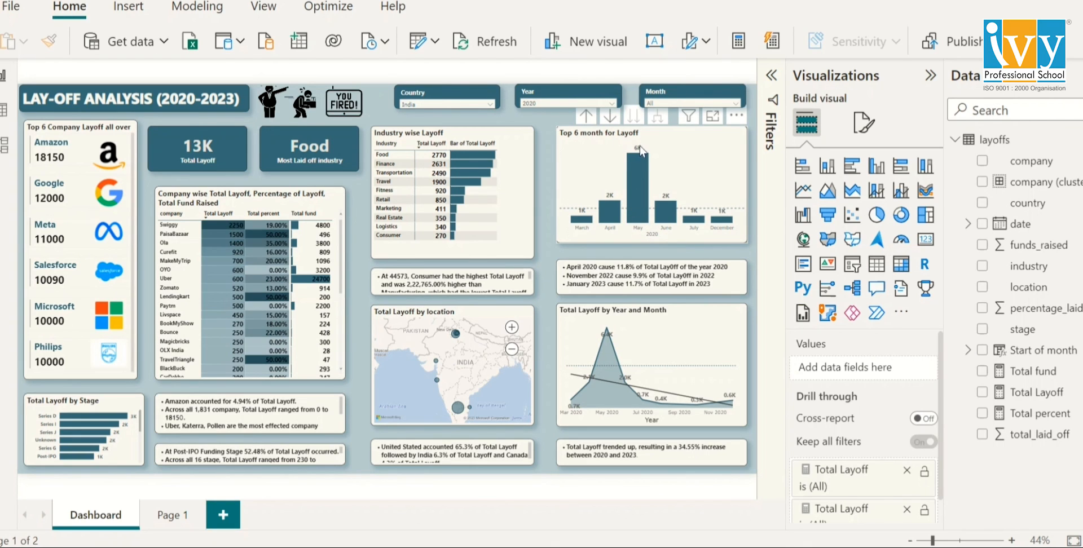
{"action": "mouse_move", "coordinate": [662, 231]}
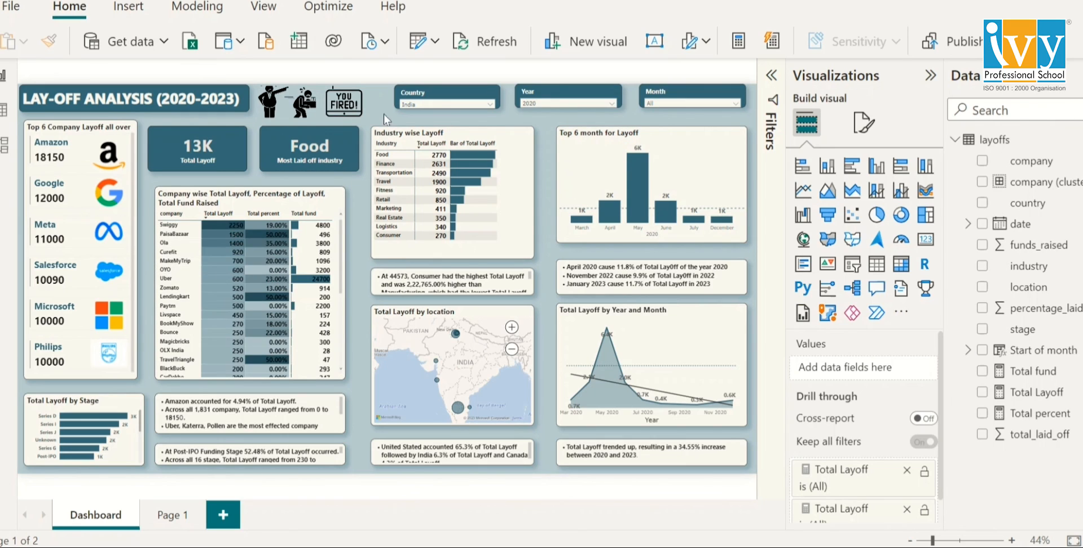
{"action": "mouse_move", "coordinate": [576, 130]}
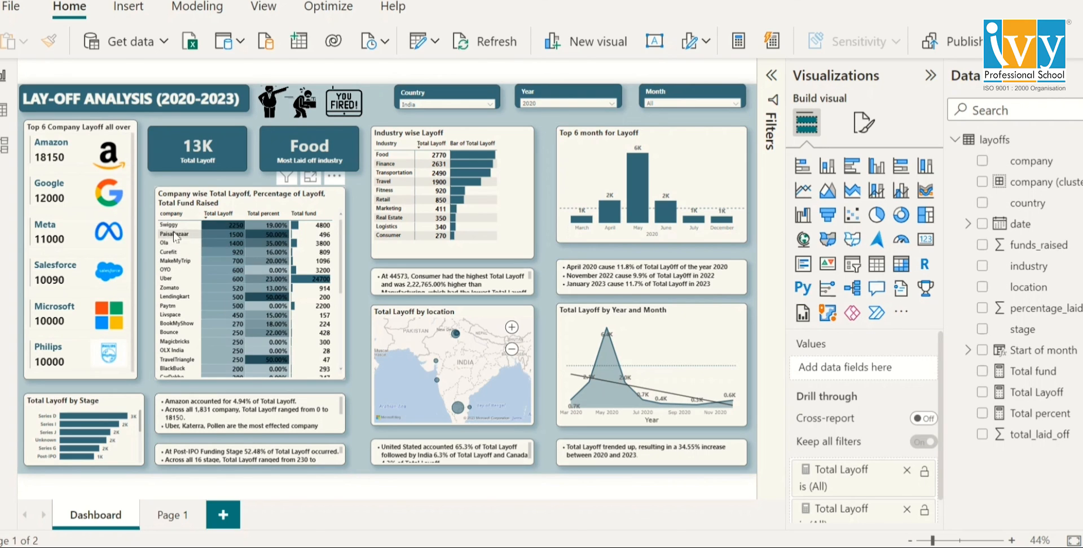
{"action": "mouse_move", "coordinate": [197, 228]}
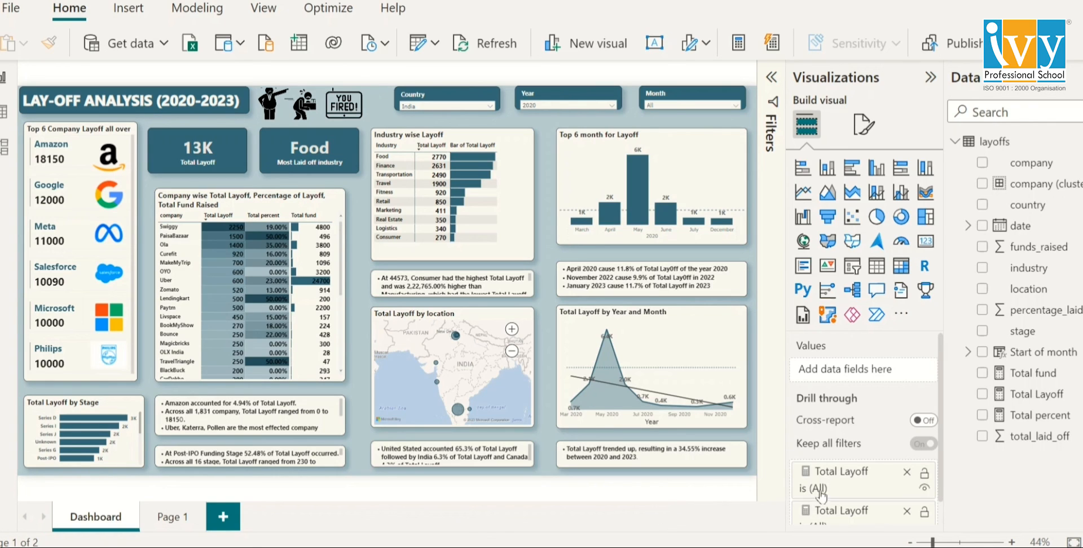
{"action": "mouse_move", "coordinate": [638, 502]}
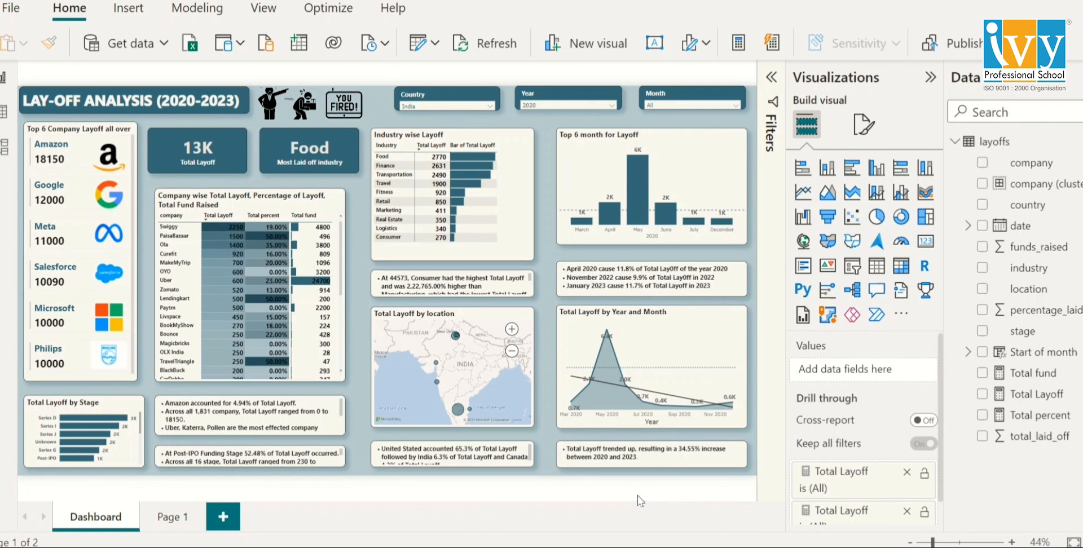